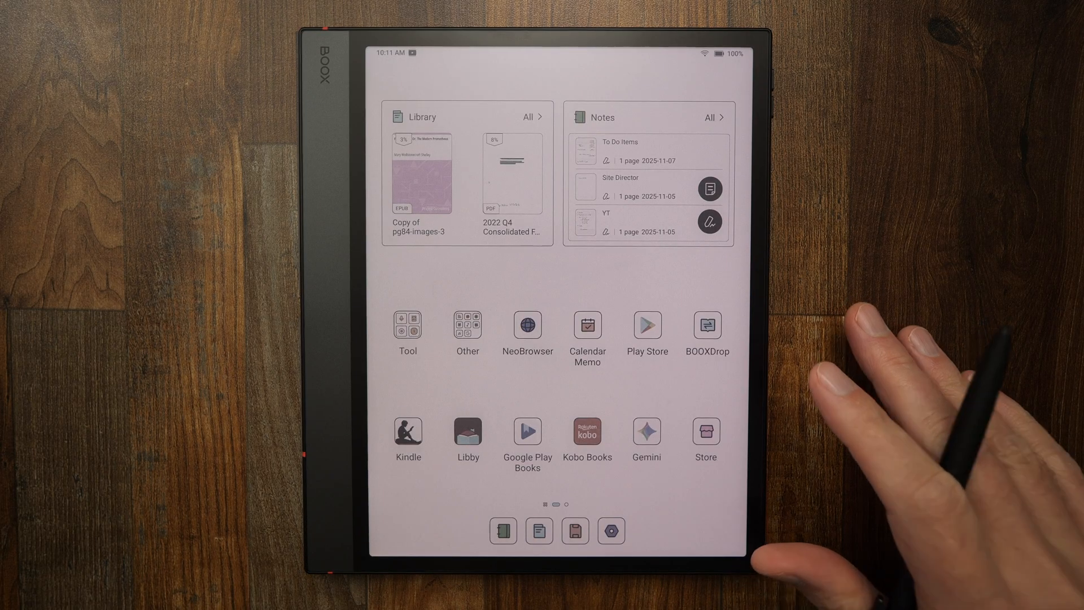
pyautogui.moveTo(609, 471)
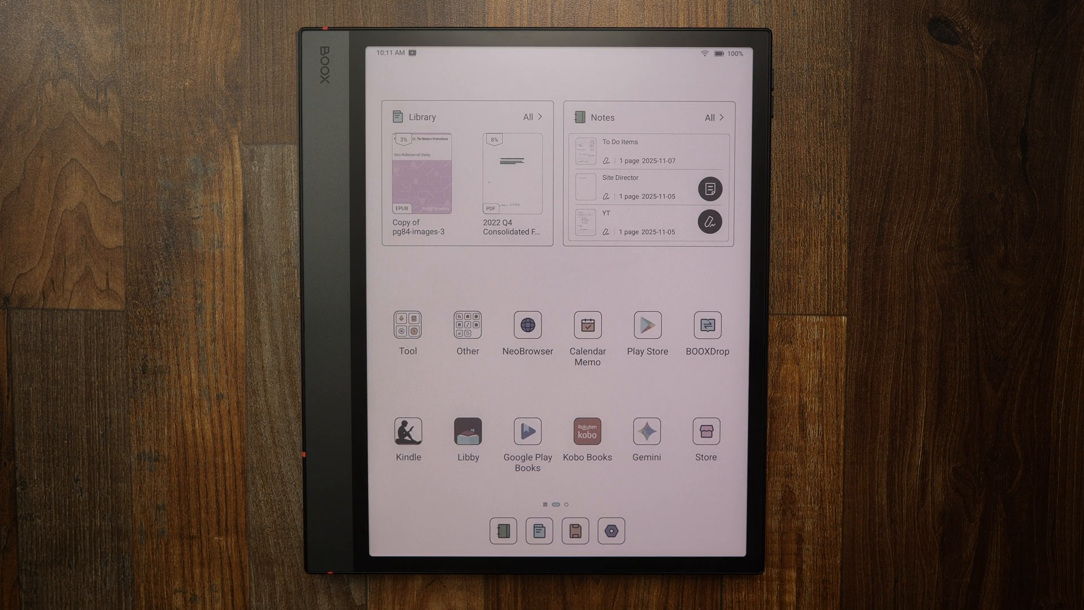
# Start reading a book from the Kobo Books tile on the launcher
pyautogui.click(588, 431)
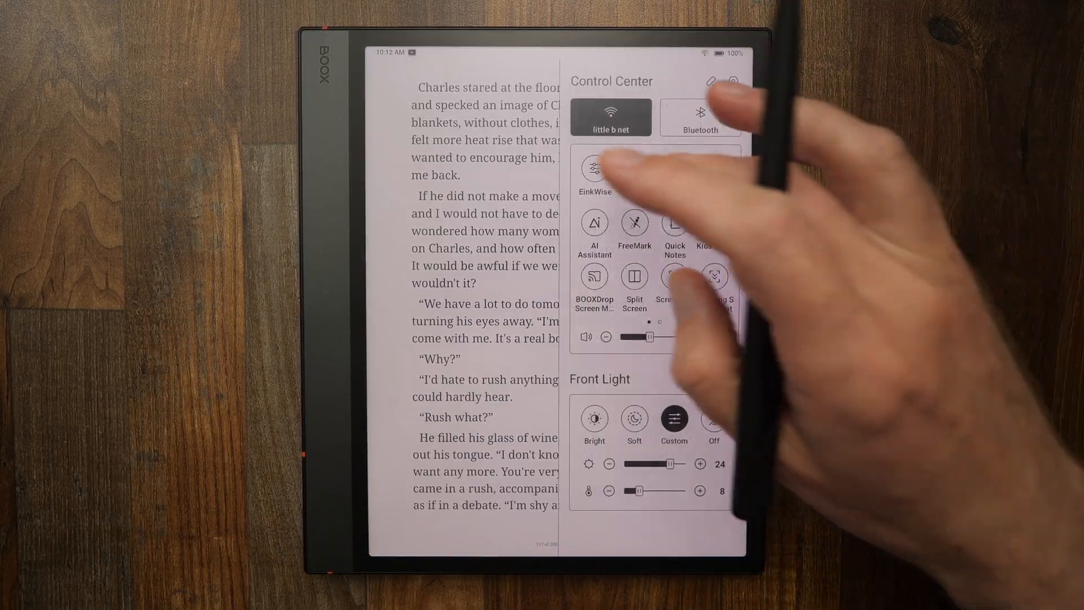
# Exit the book to Kobo Home and scroll through Latest Purchases and Recommended titles
pyautogui.click(593, 169)
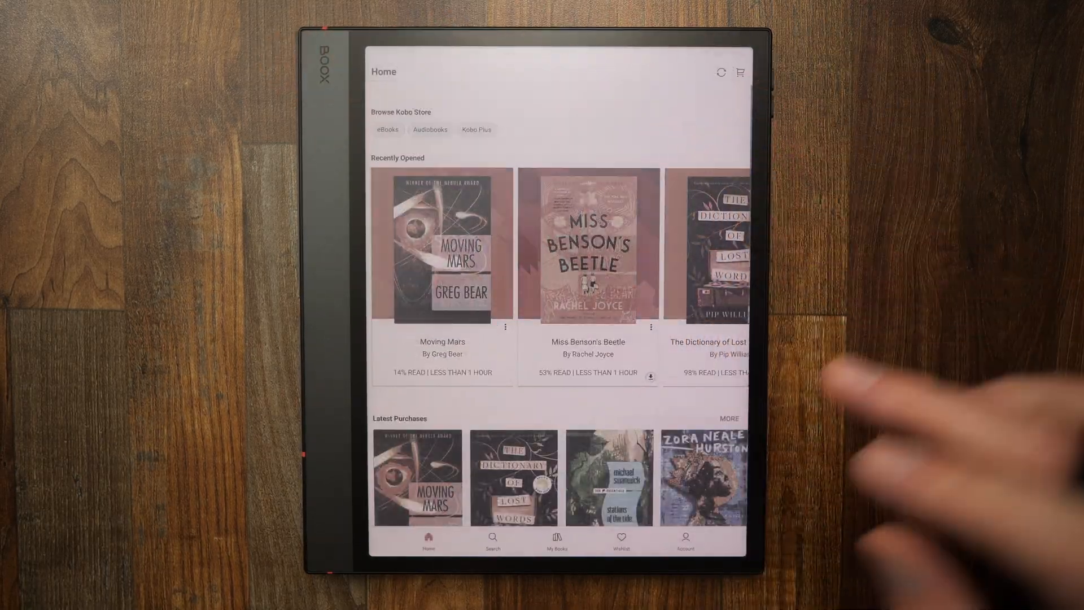
pyautogui.scroll(-3)
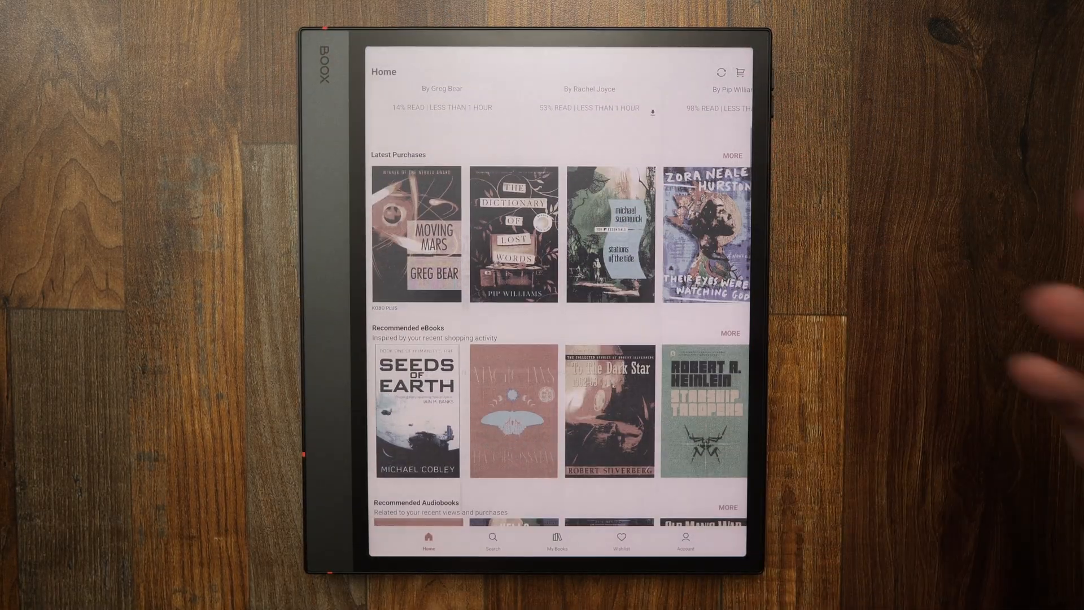
pyautogui.scroll(-3)
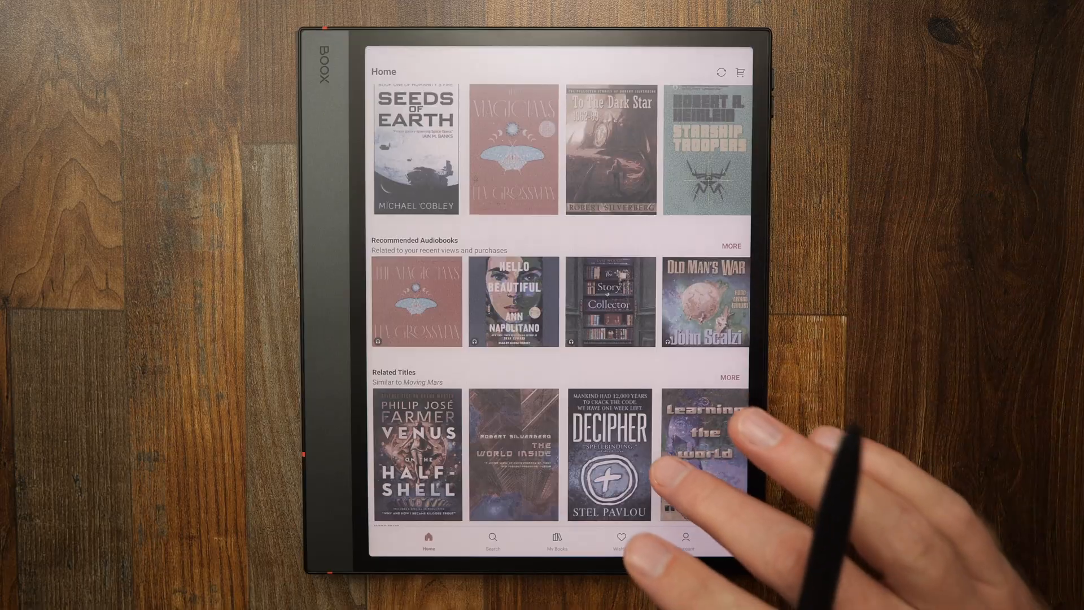
pyautogui.scroll(-3)
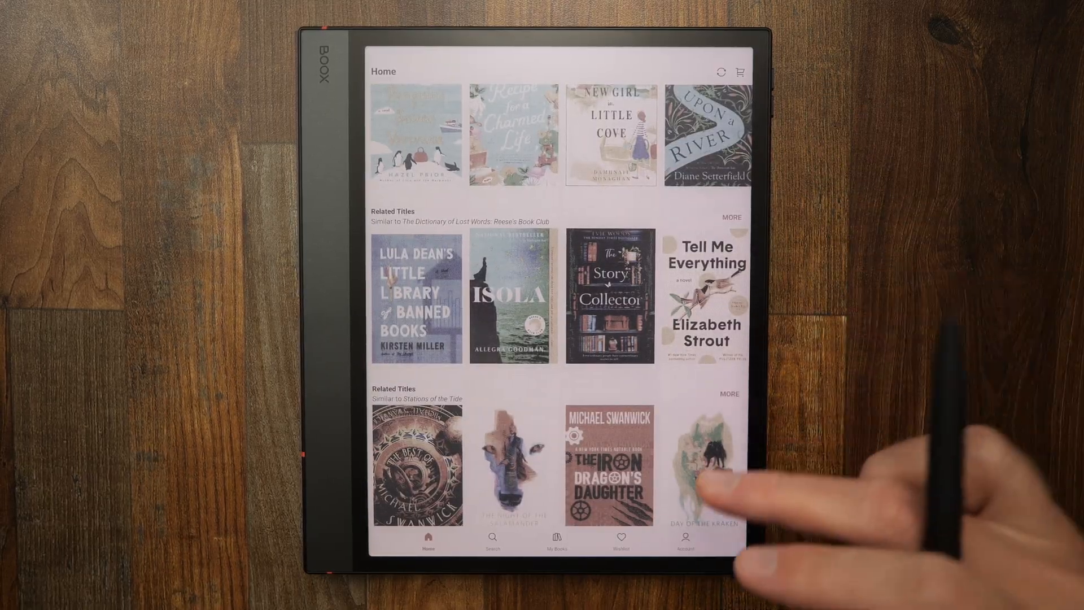
pyautogui.scroll(-3)
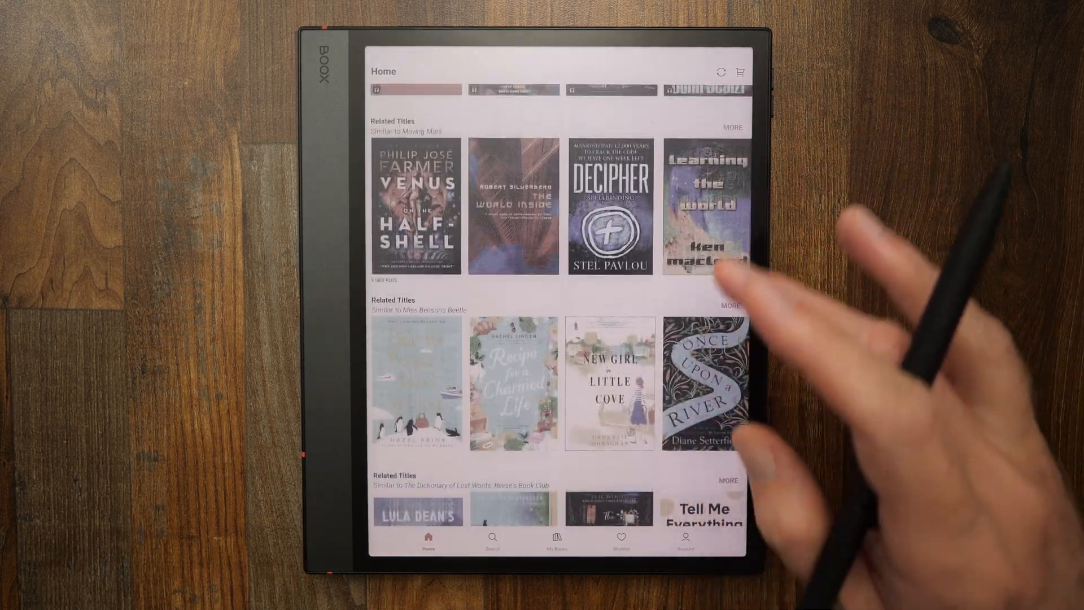
pyautogui.scroll(3)
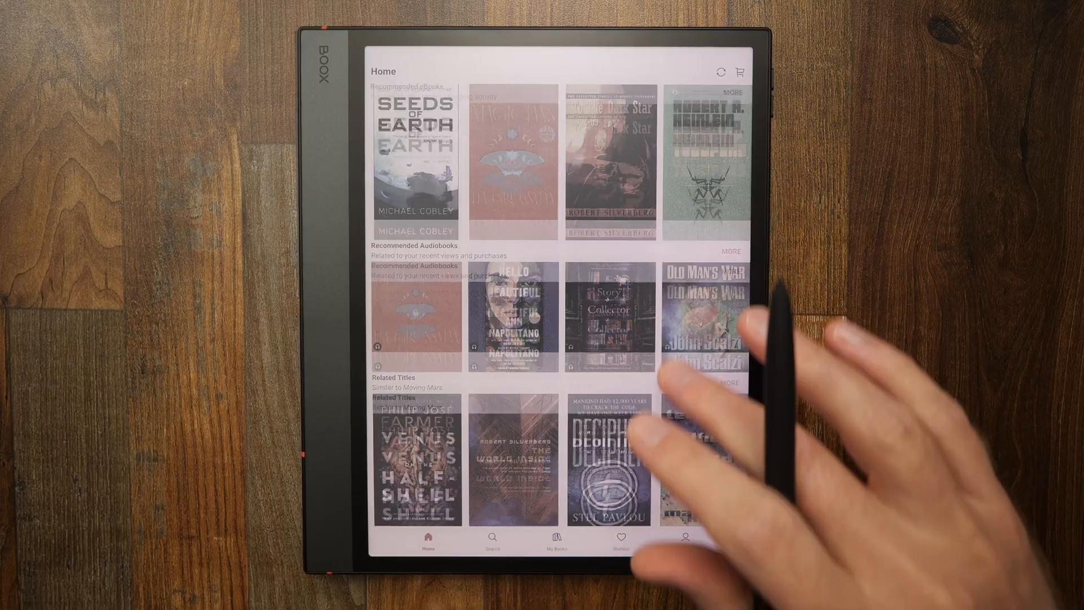
pyautogui.scroll(3)
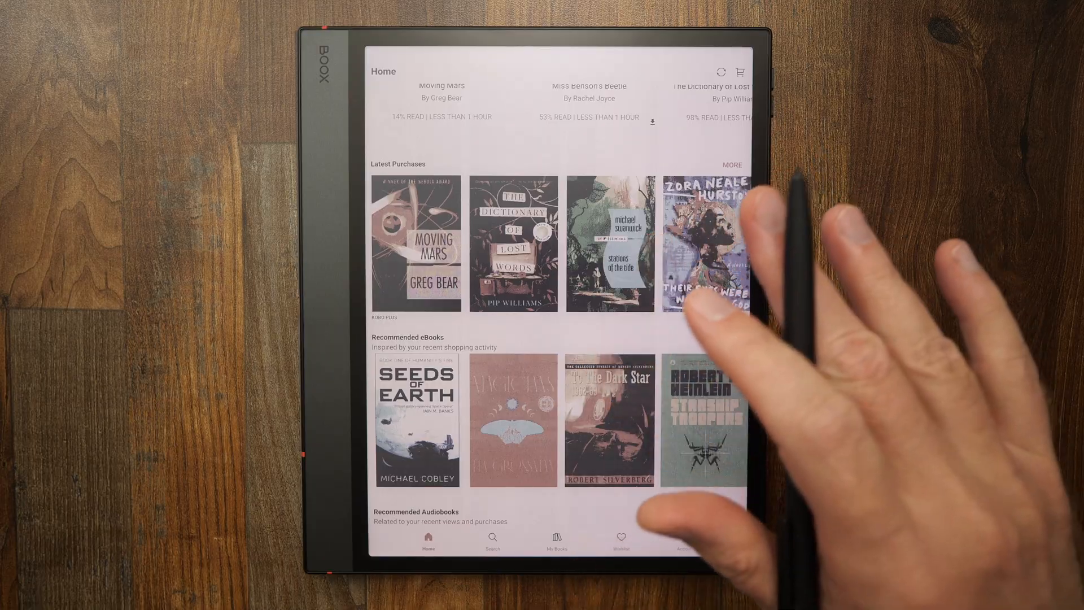
# Open the Moving Mars details page and start reading it
pyautogui.click(417, 243)
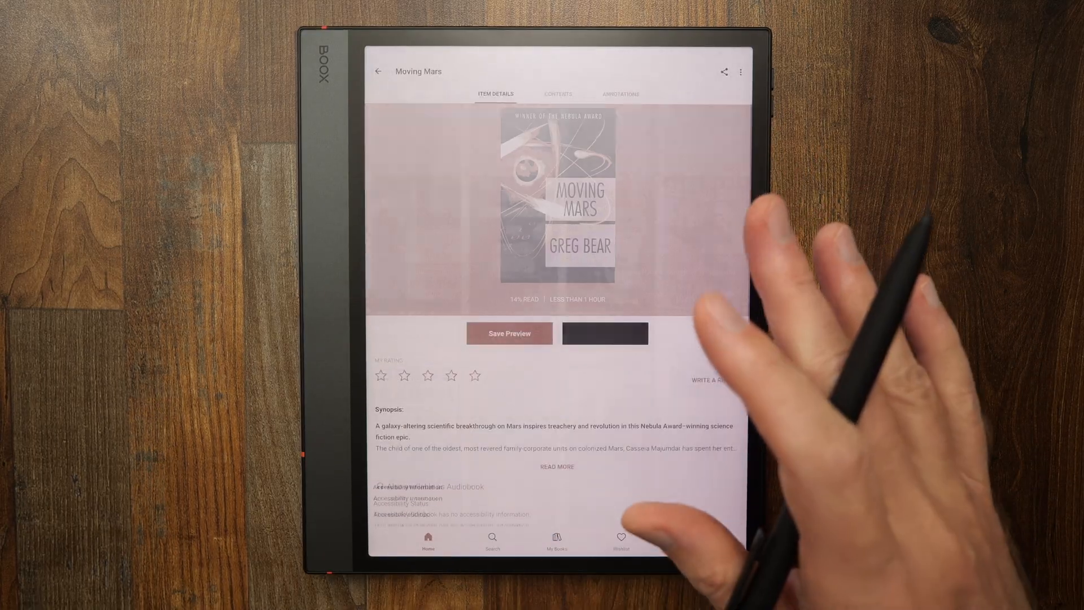
pyautogui.scroll(3)
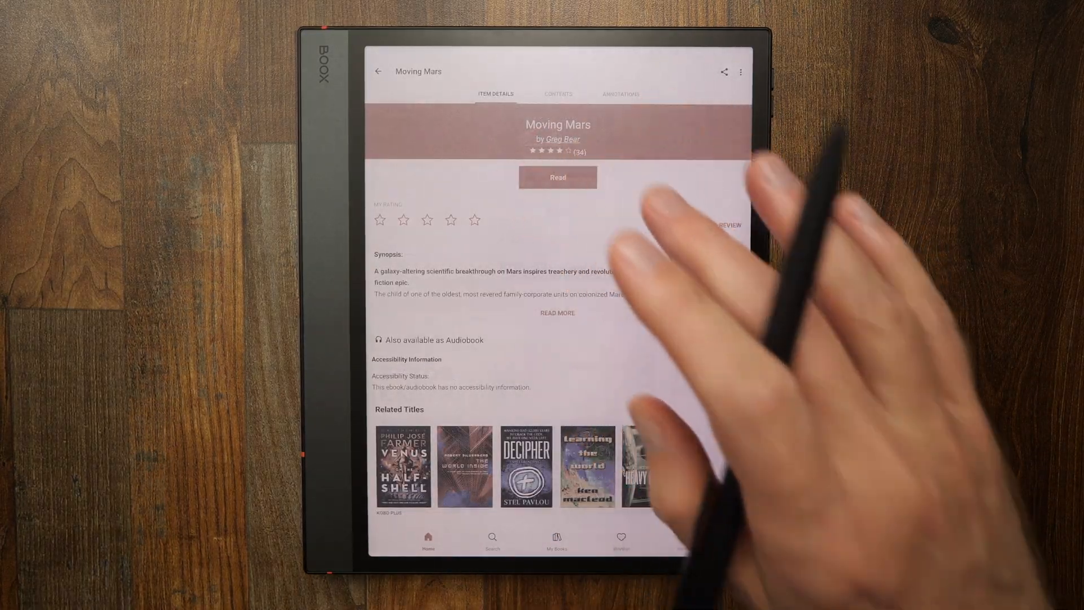
pyautogui.click(558, 177)
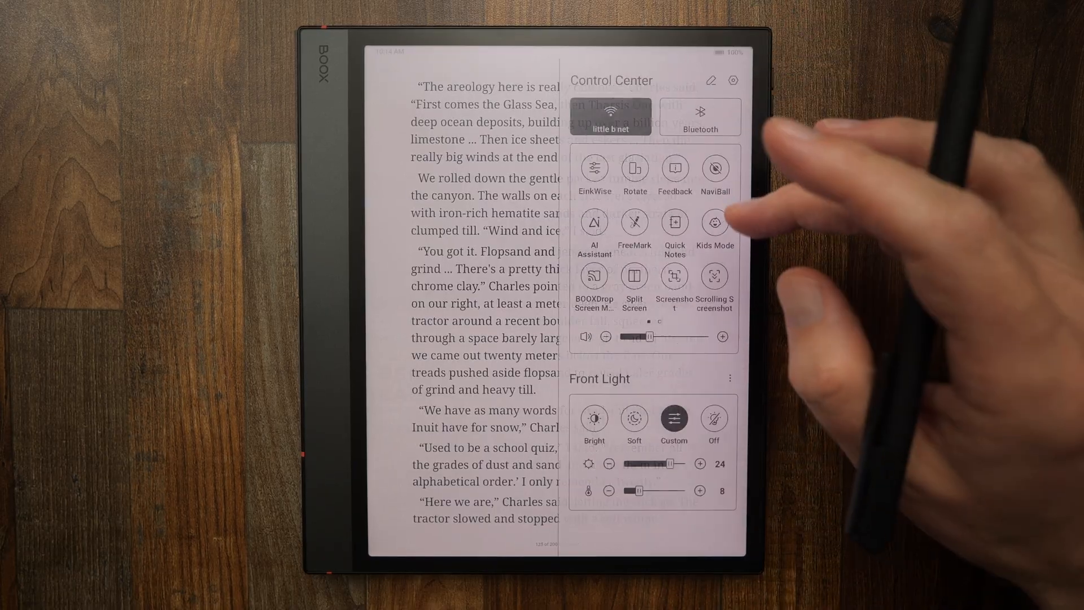
# Dismiss the Control Center and return to reading Moving Mars
pyautogui.click(593, 172)
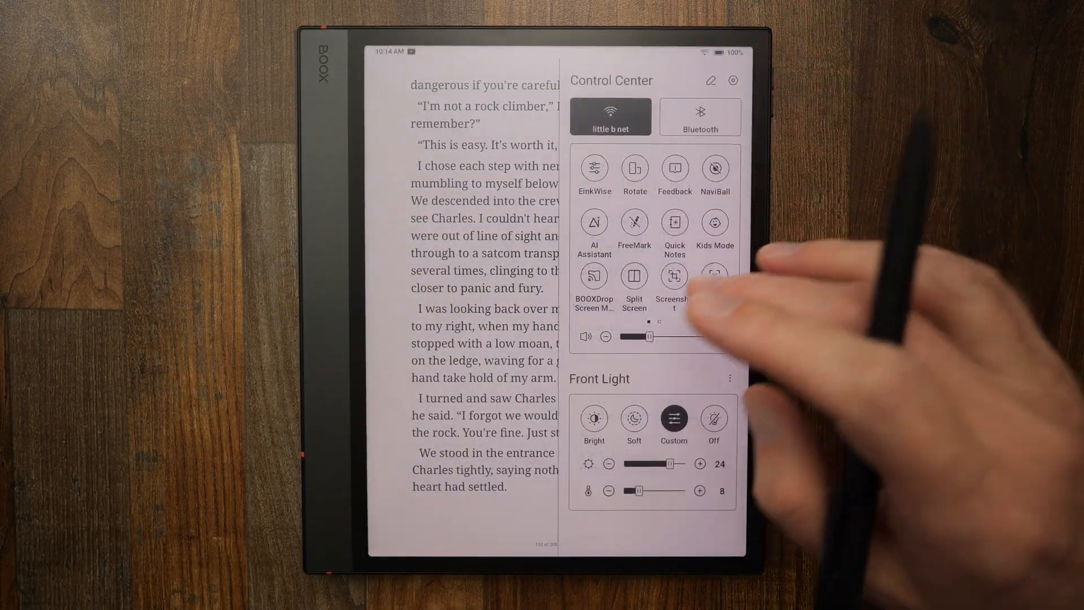
# Choose a refresh mode for Kobo Books in the EinkWise options
pyautogui.click(594, 171)
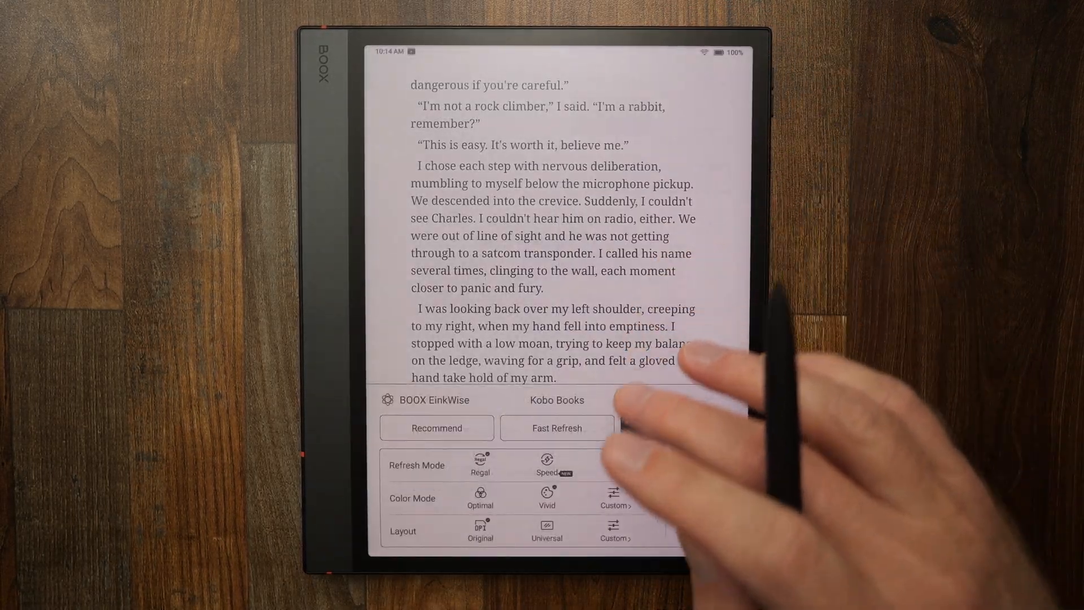
pyautogui.click(678, 428)
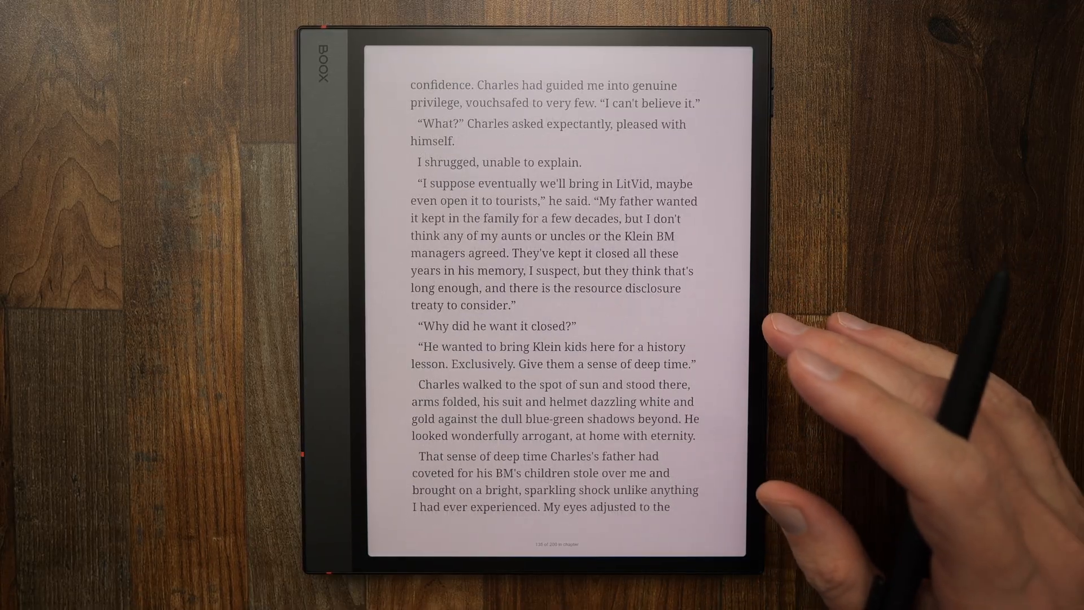
pyautogui.moveTo(865, 359)
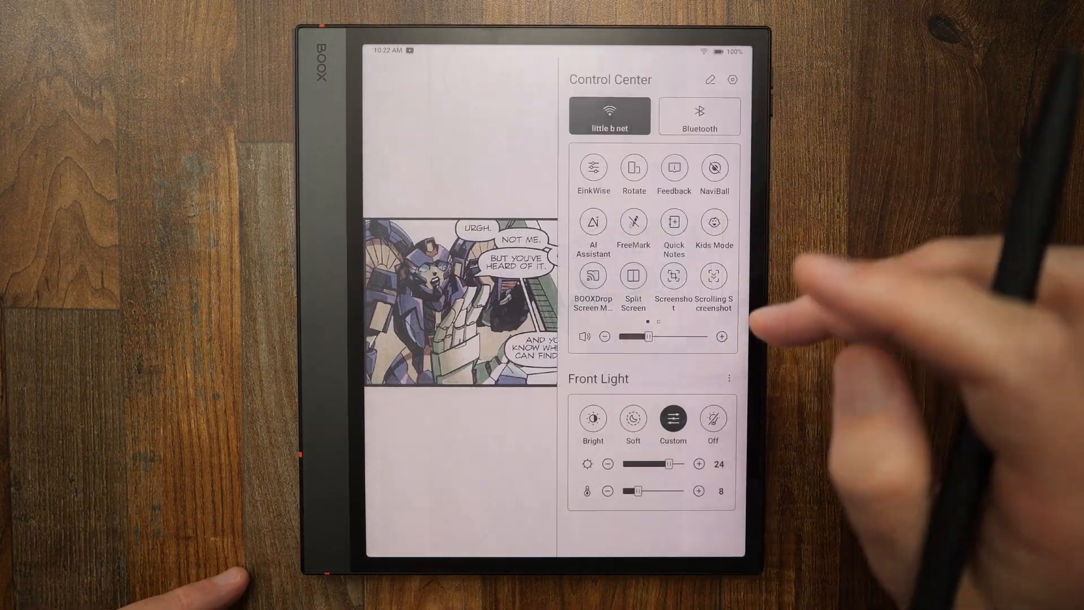
pyautogui.click(592, 170)
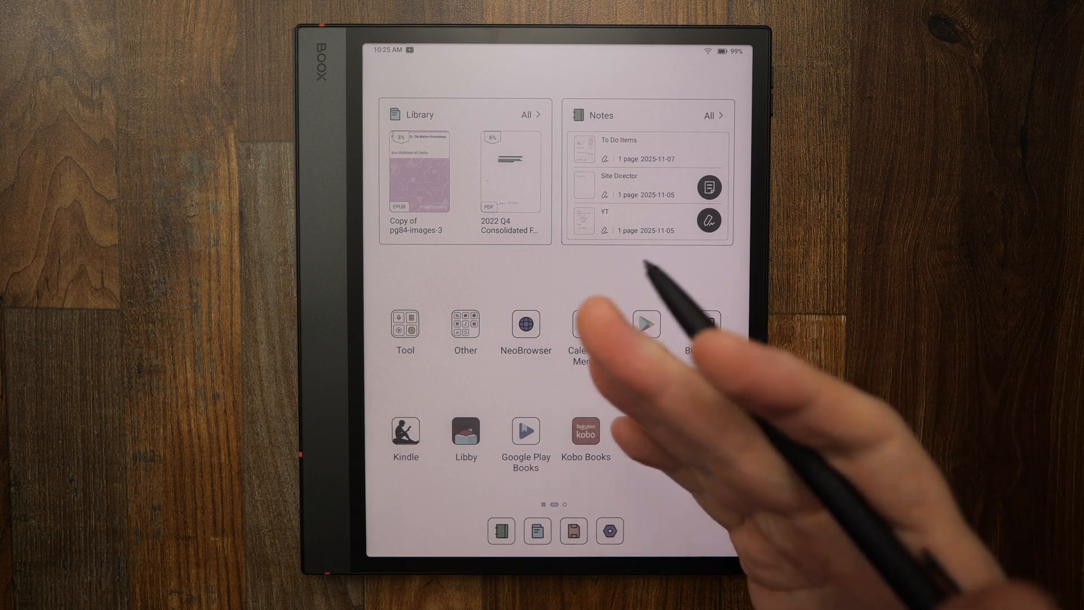
# Swipe across the home screen and launch NeoBrowser
pyautogui.hscroll(-3)
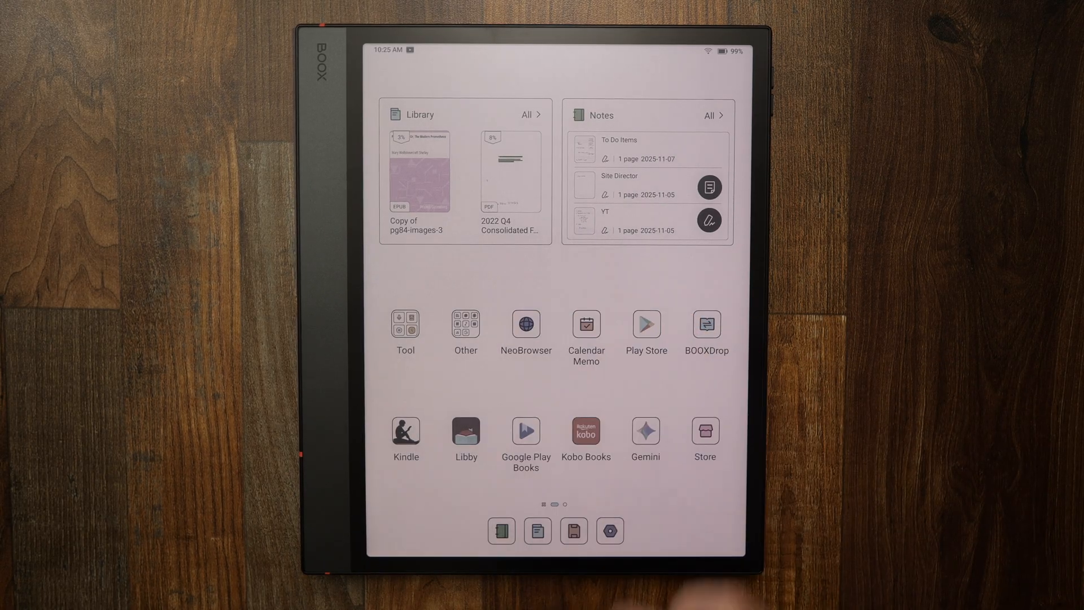
pyautogui.click(526, 323)
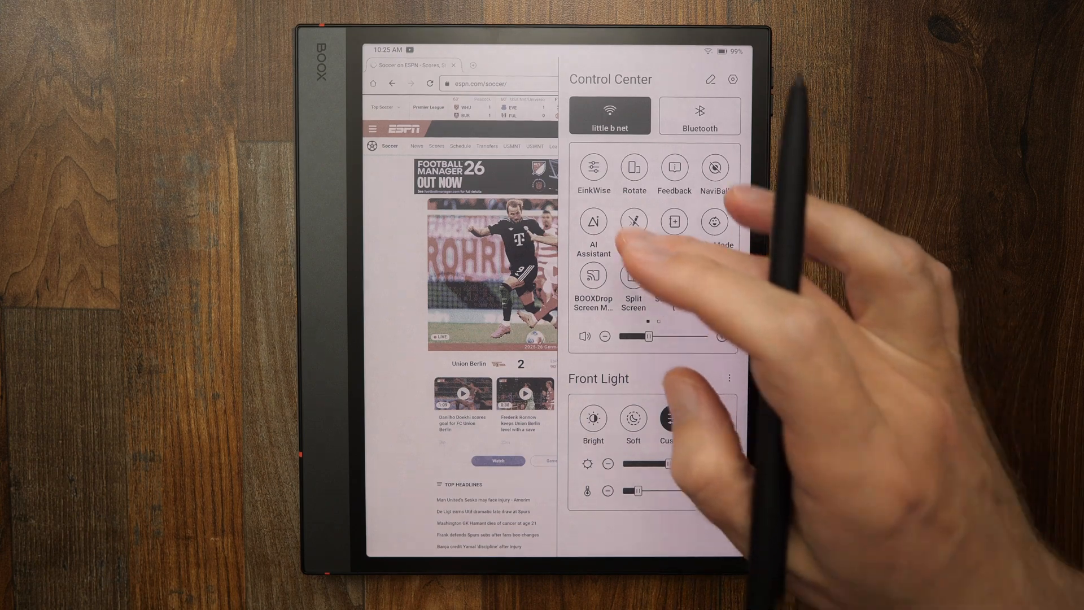
# Dismiss the Control Center to show the ESPN soccer page full-screen
pyautogui.click(592, 170)
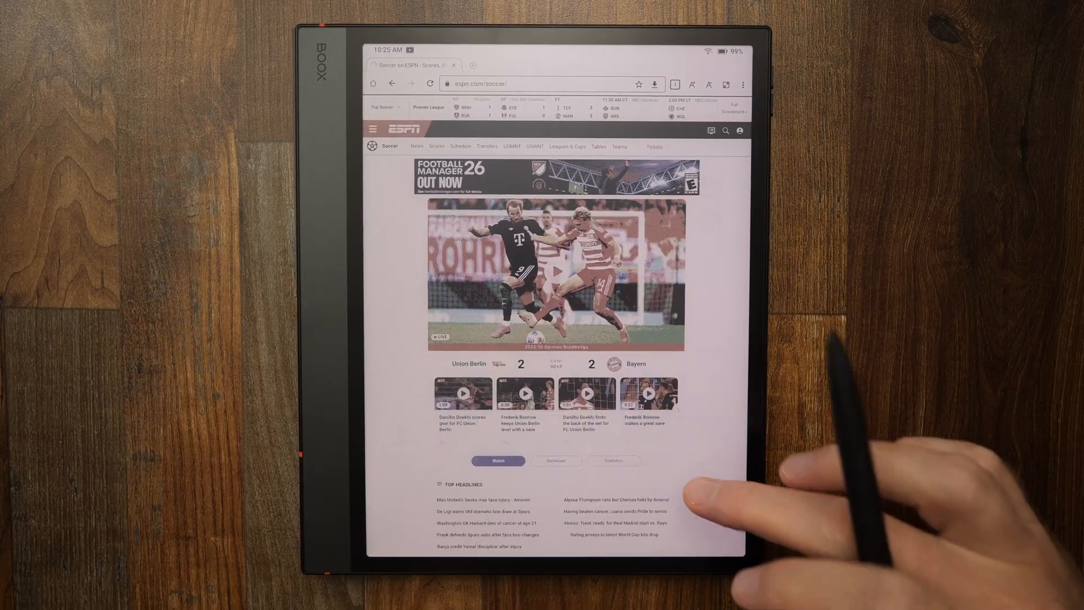
pyautogui.scroll(-3)
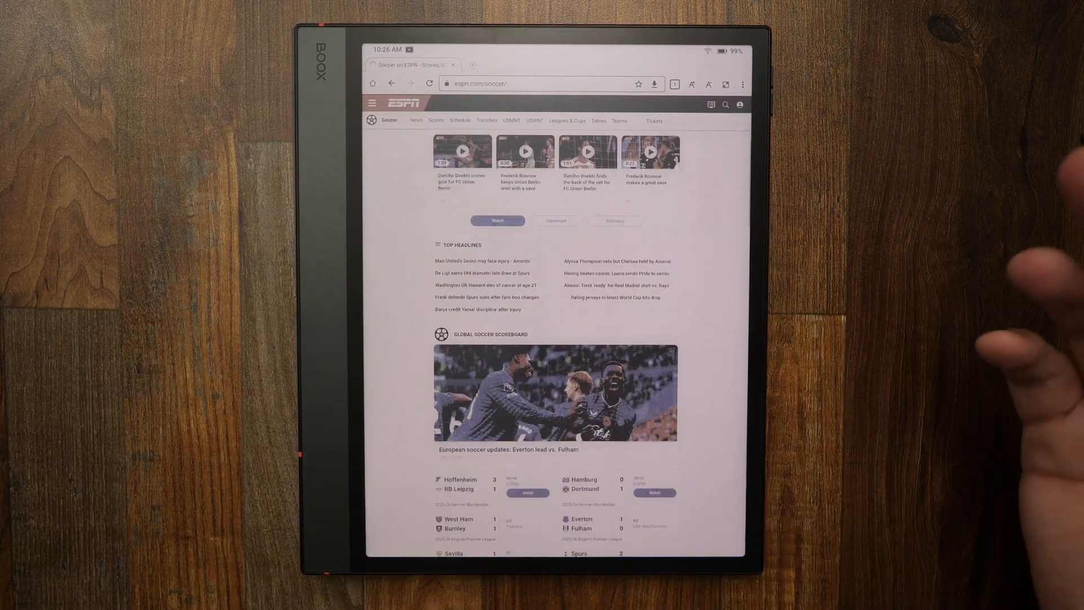
pyautogui.scroll(-3)
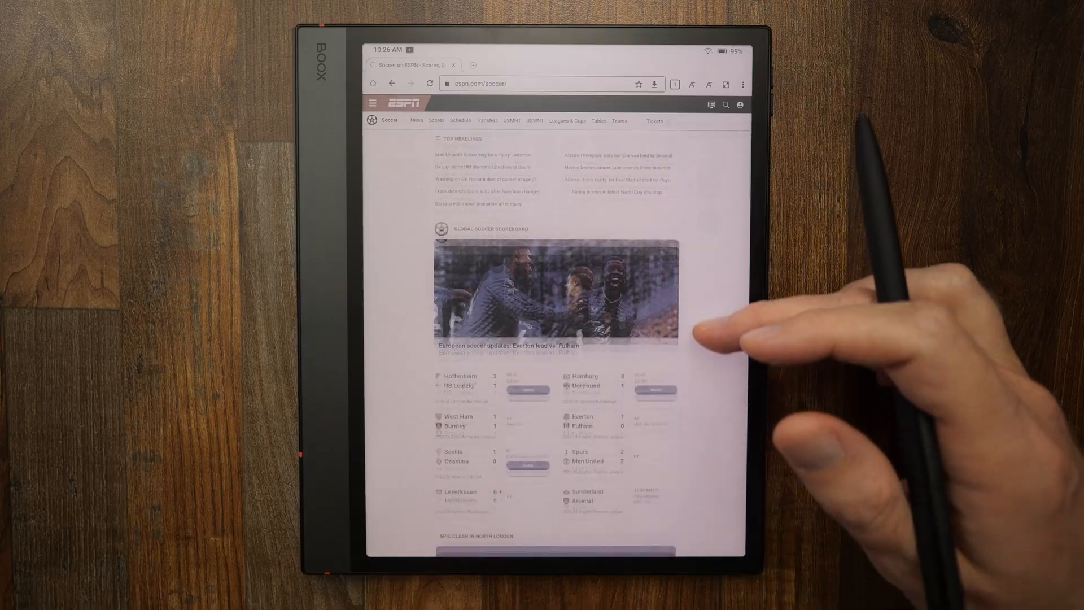
pyautogui.scroll(-3)
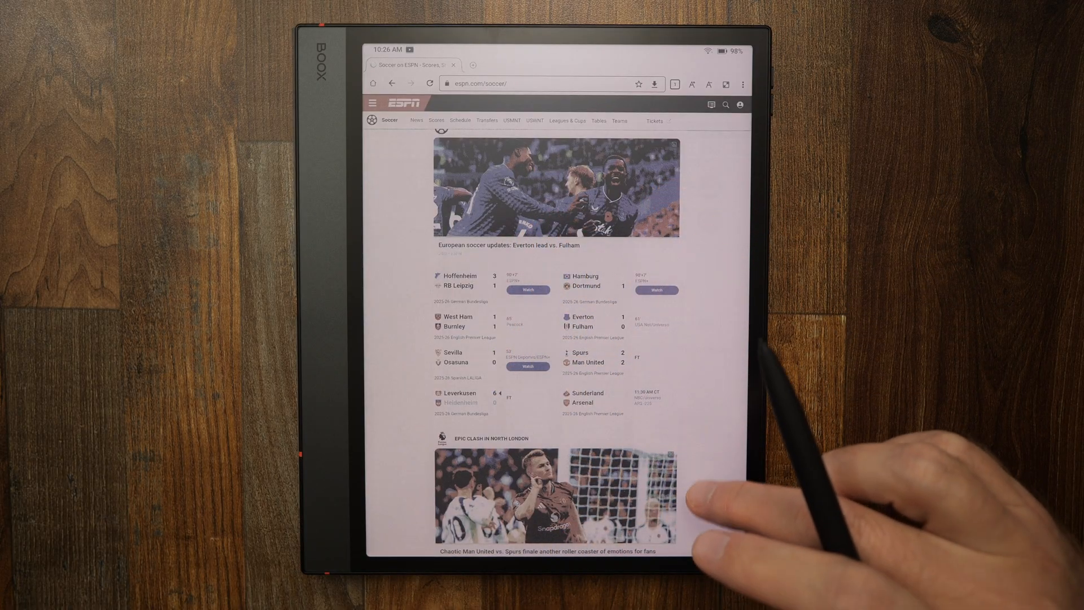
pyautogui.scroll(-3)
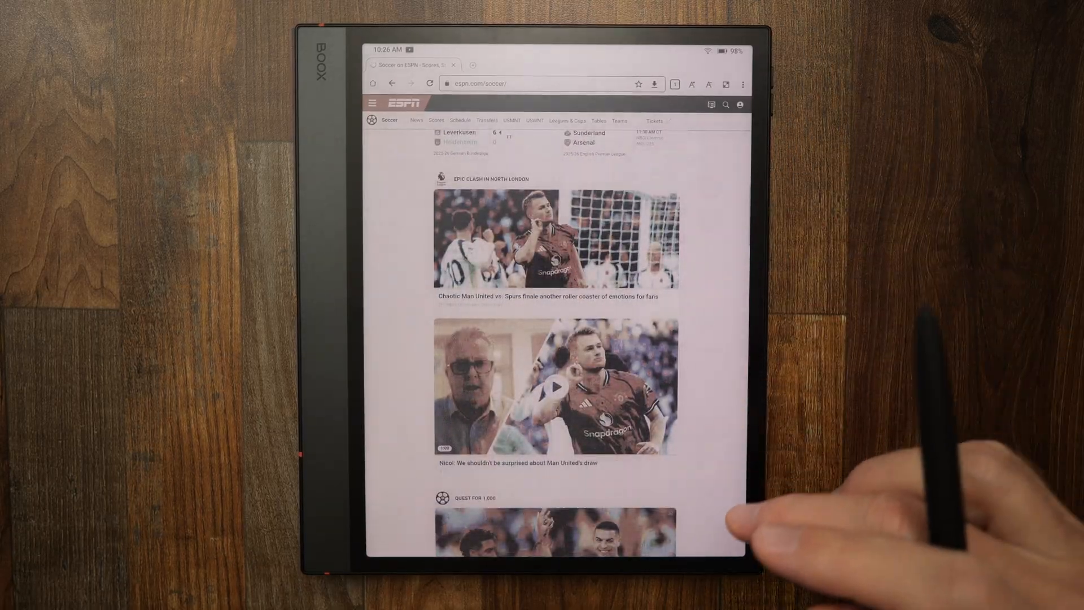
pyautogui.scroll(-3)
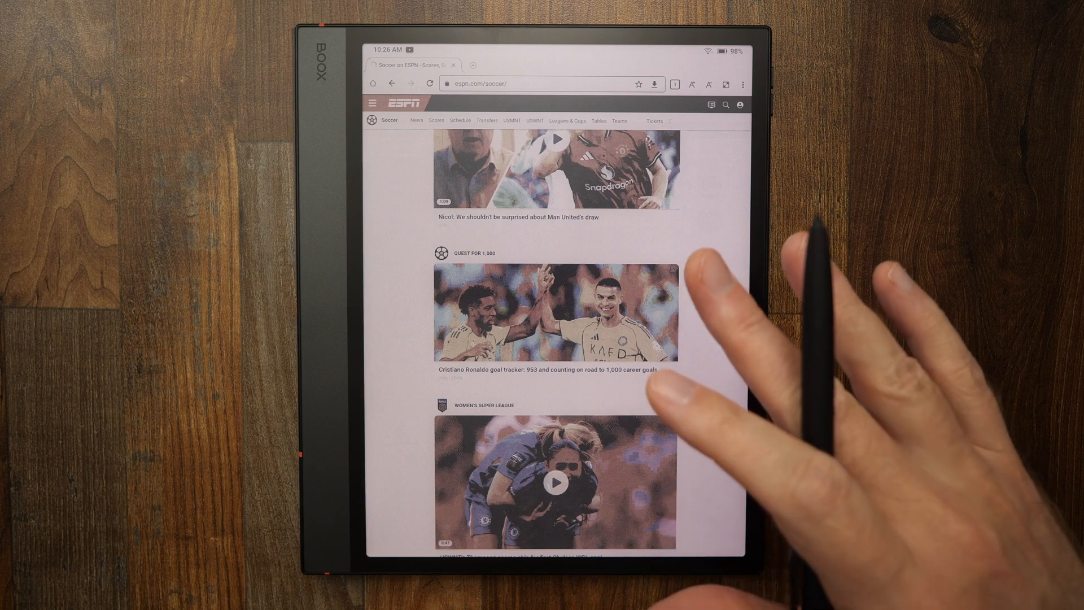
pyautogui.scroll(-3)
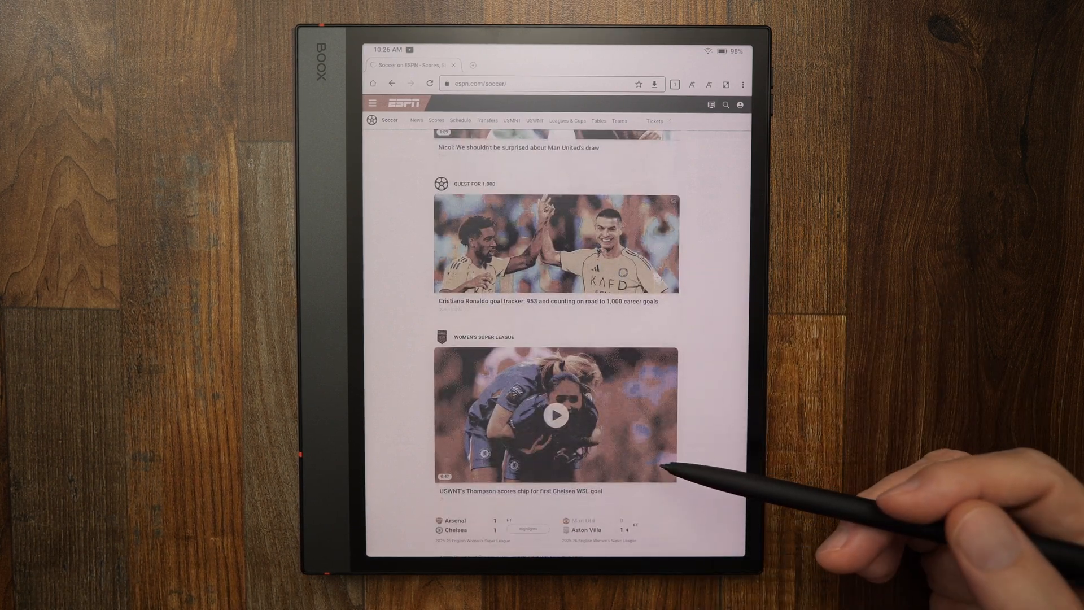
pyautogui.moveTo(629, 477)
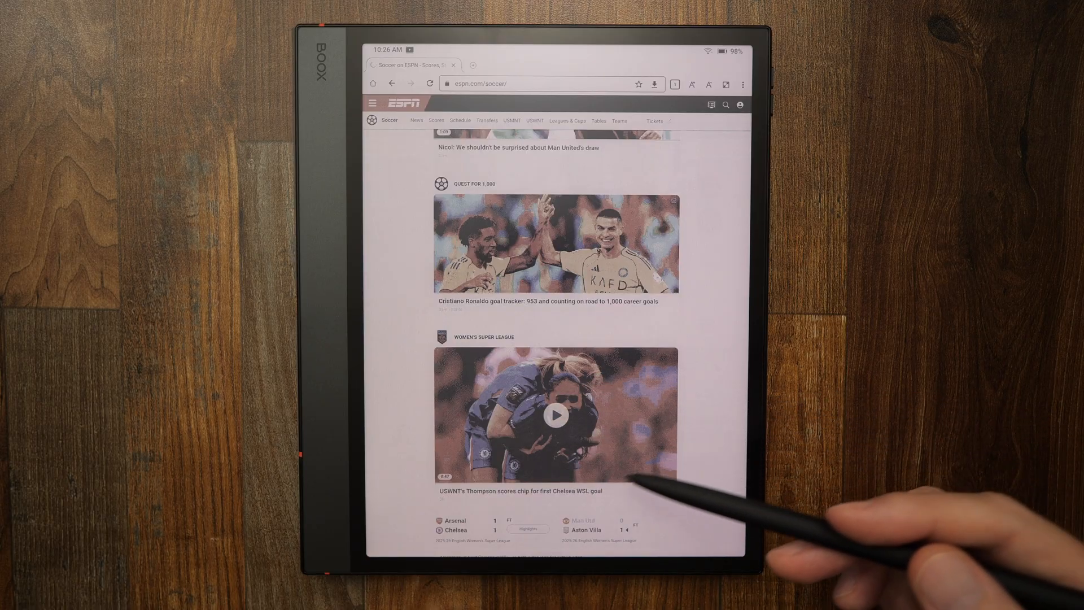
pyautogui.moveTo(678, 426)
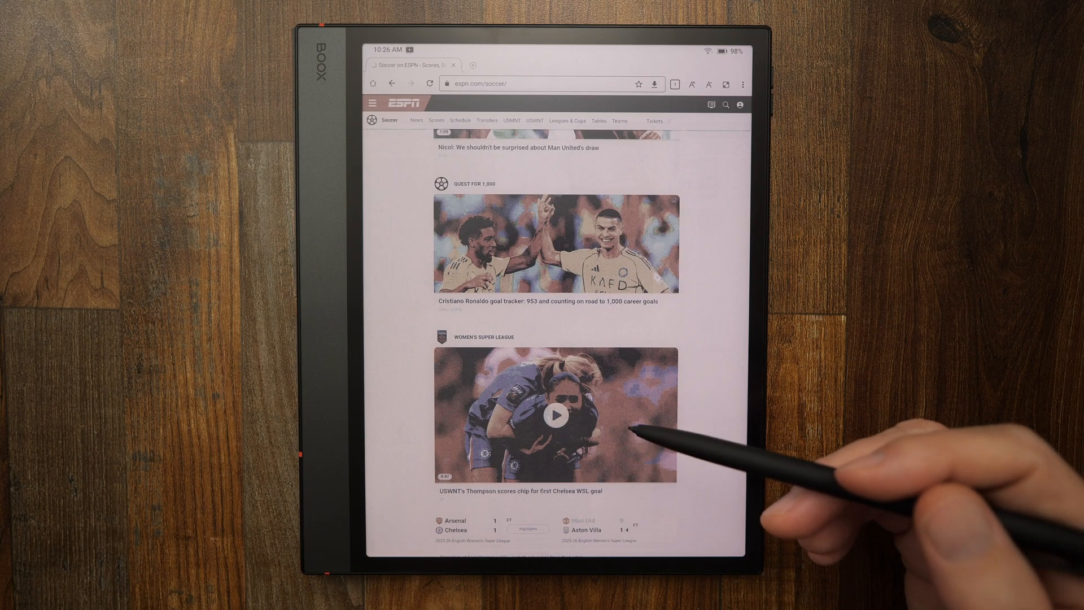
pyautogui.moveTo(664, 456)
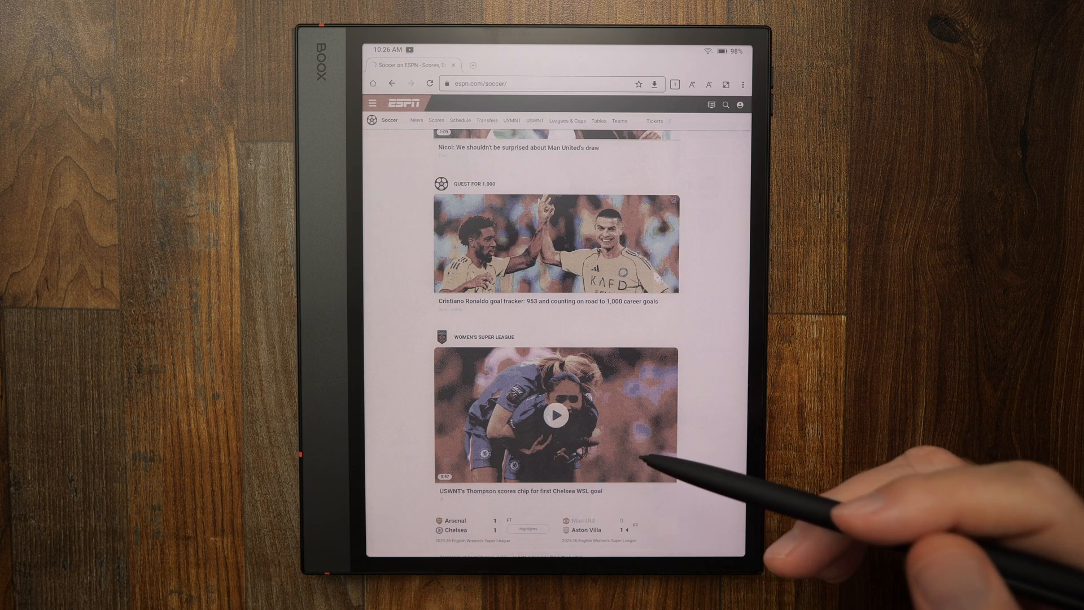
pyautogui.moveTo(656, 478)
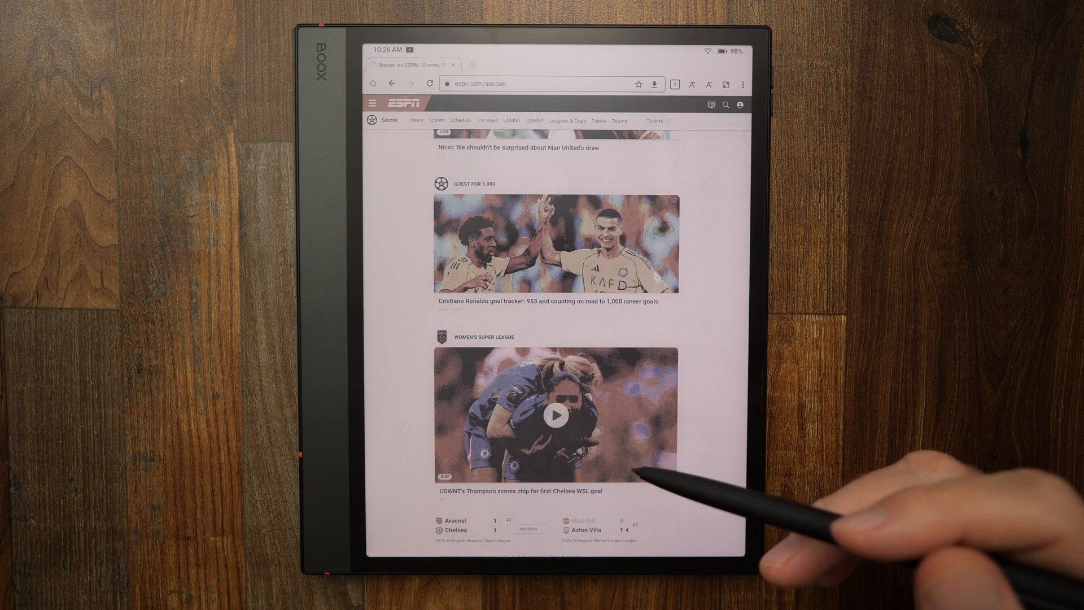
pyautogui.moveTo(692, 415)
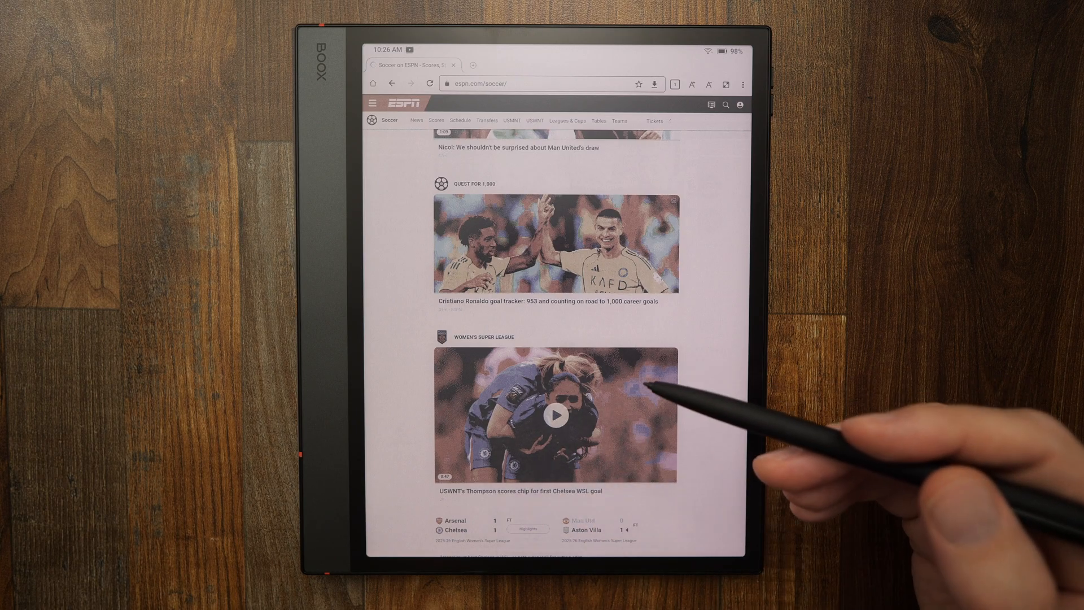
pyautogui.moveTo(554, 429)
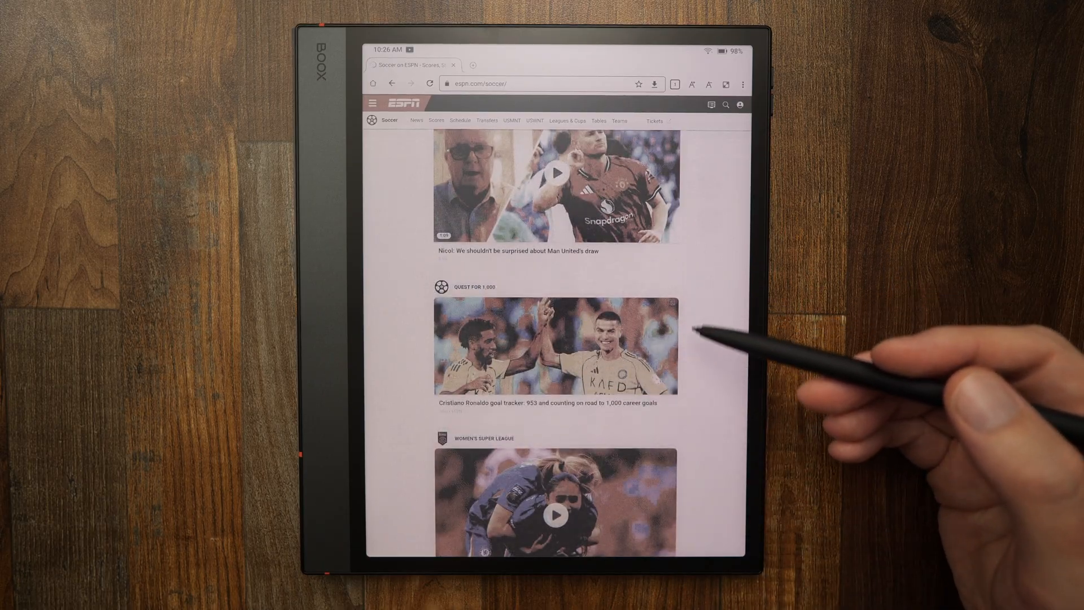
pyautogui.moveTo(622, 387)
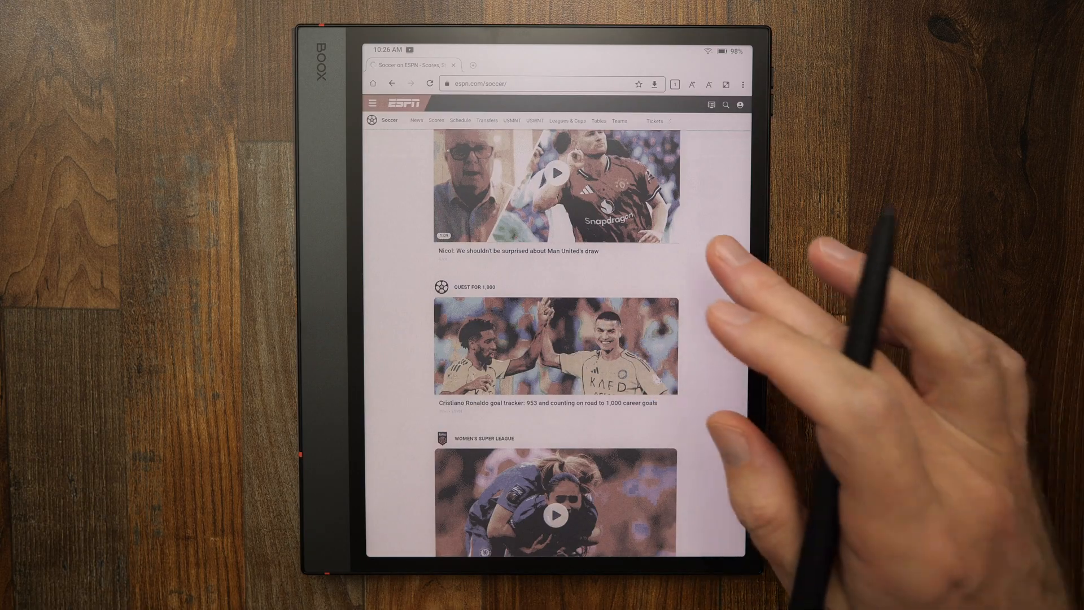
pyautogui.scroll(3)
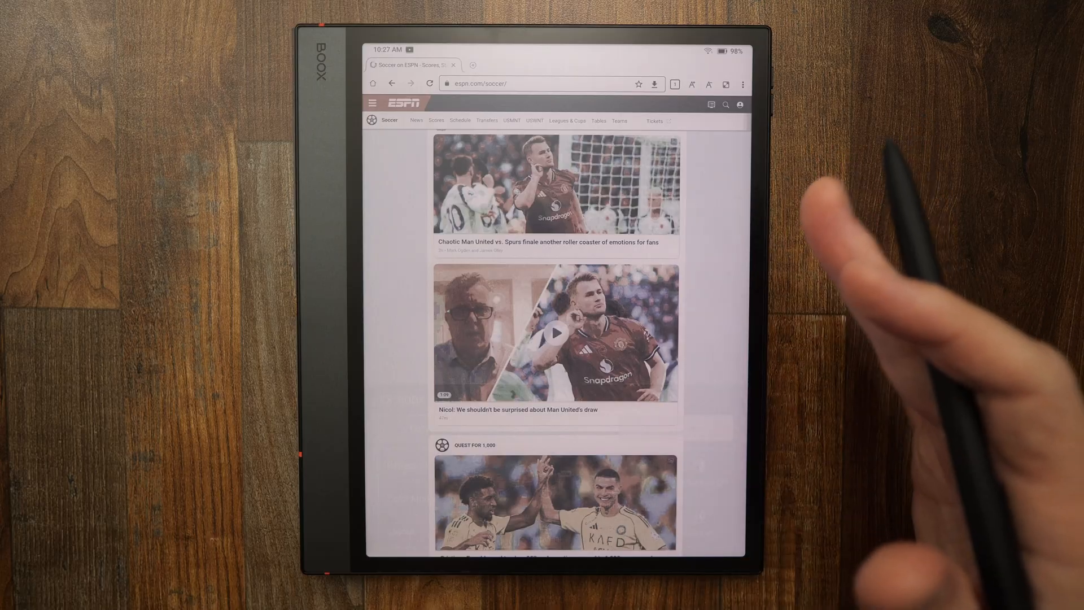
# Scroll up and down through the ESPN soccer stories
pyautogui.scroll(-3)
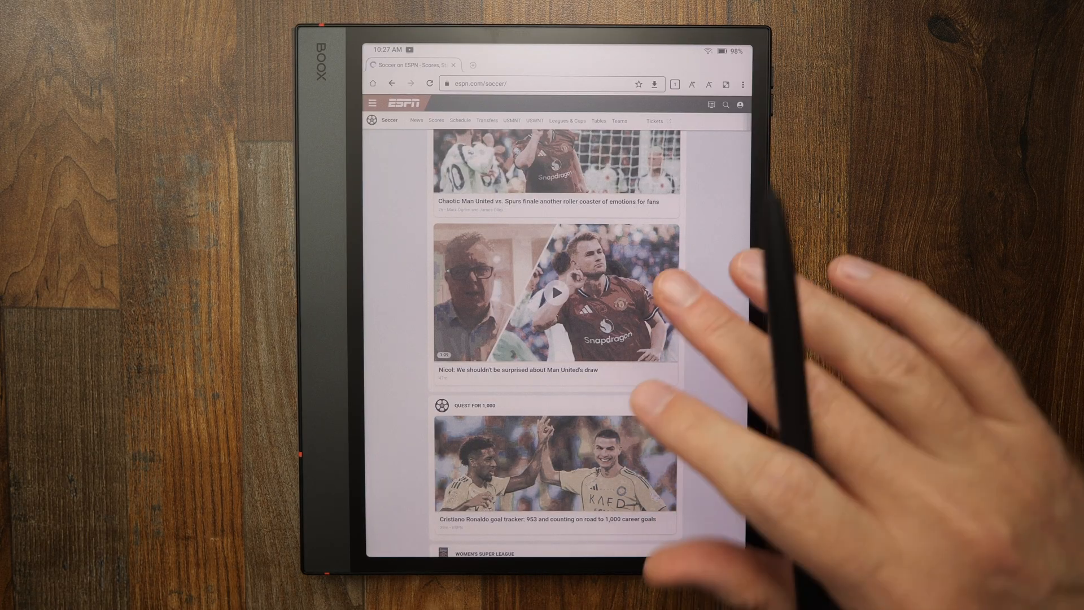
pyautogui.scroll(-3)
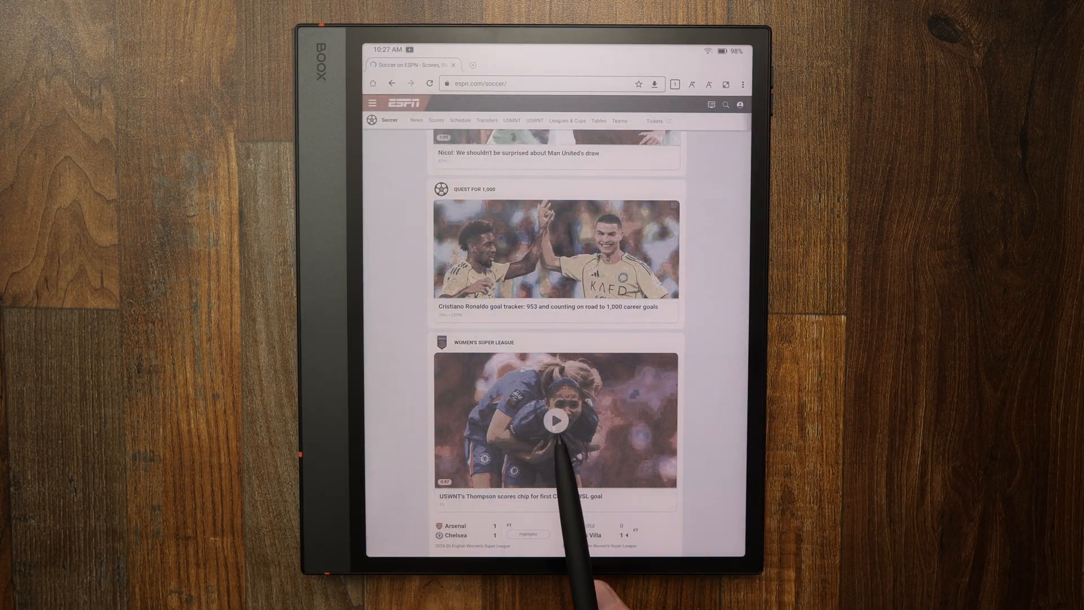
pyautogui.moveTo(560, 484)
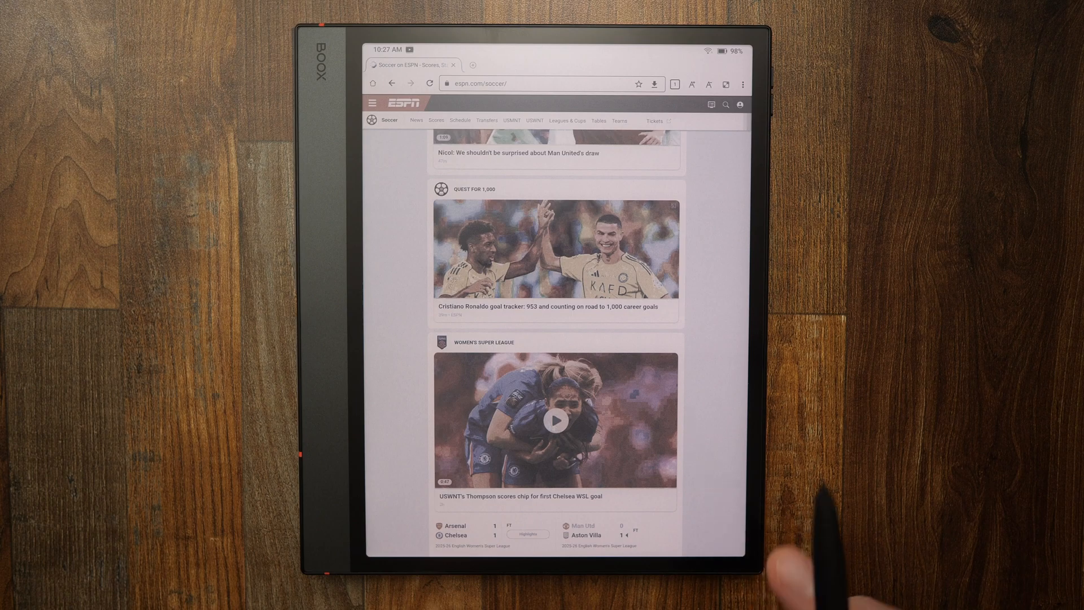
pyautogui.scroll(3)
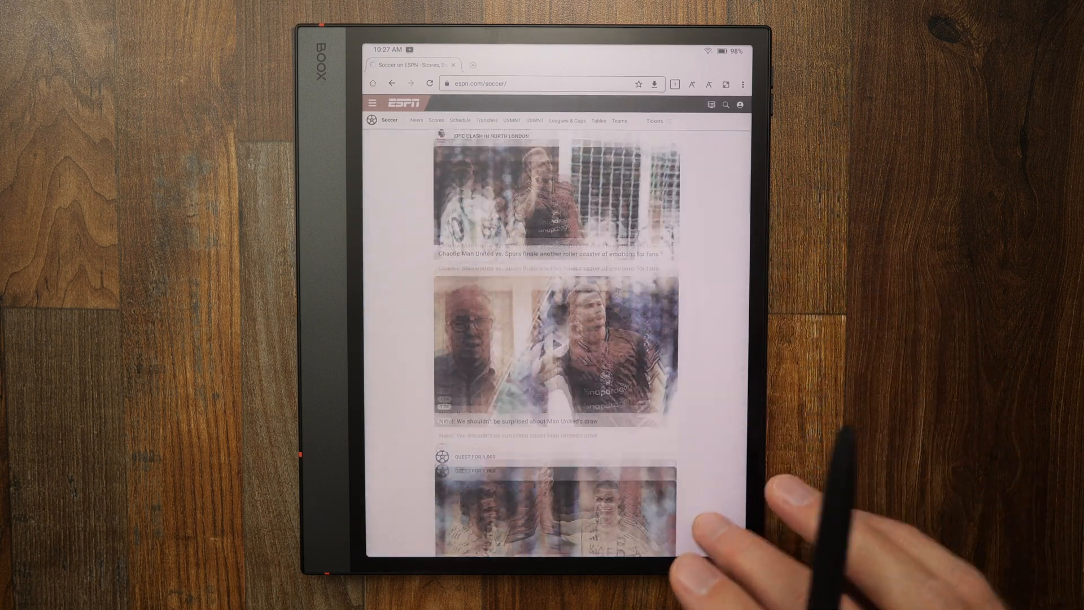
pyautogui.scroll(3)
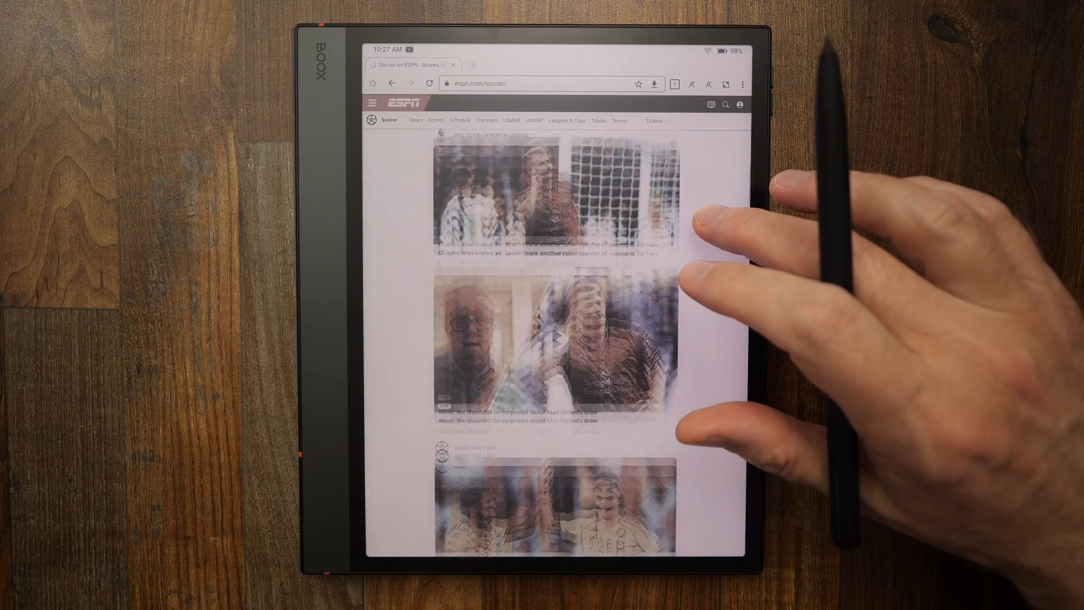
pyautogui.scroll(-3)
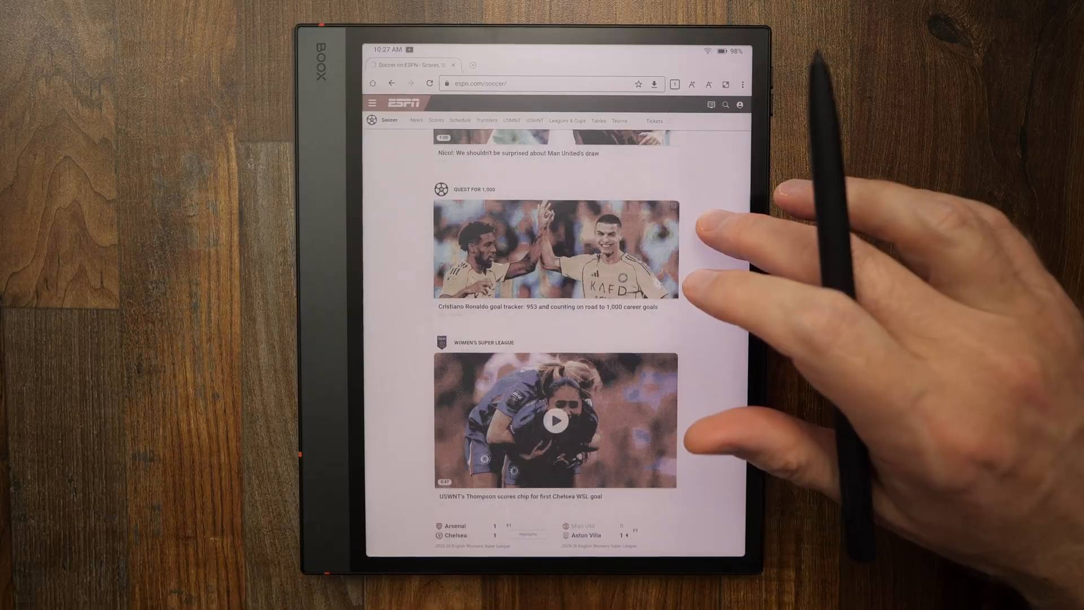
pyautogui.scroll(3)
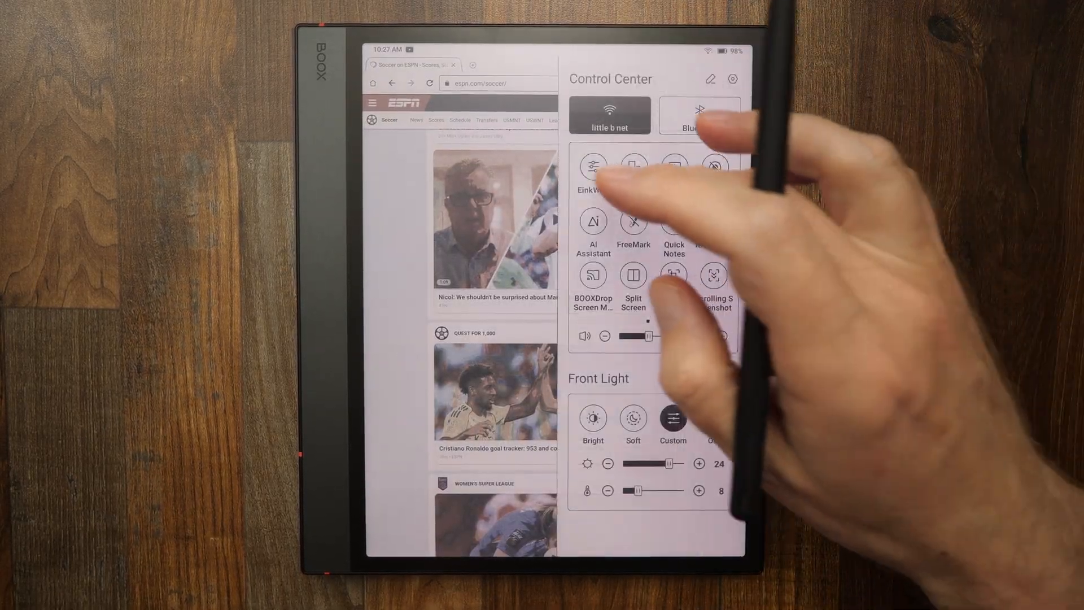
# Dismiss the Control Center and scroll the ESPN page to compare refresh behaviour
pyautogui.click(593, 165)
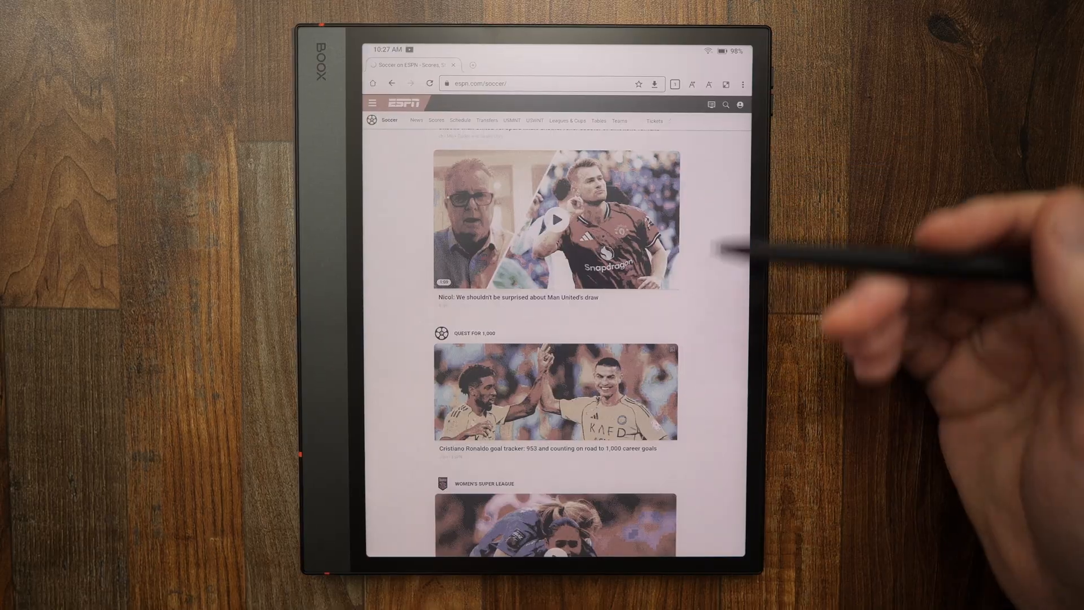
pyautogui.scroll(-3)
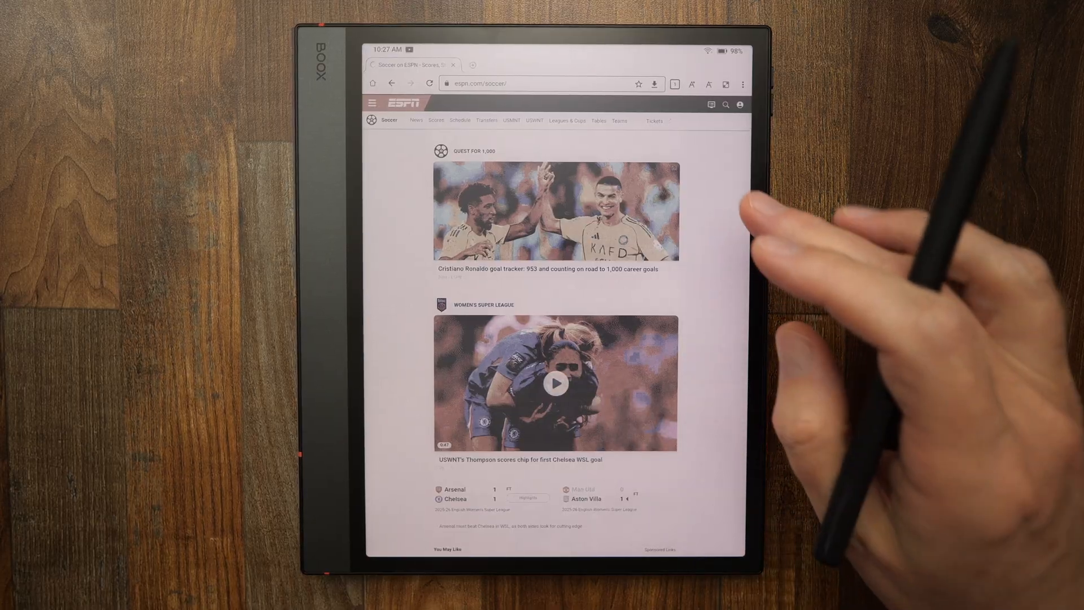
pyautogui.scroll(3)
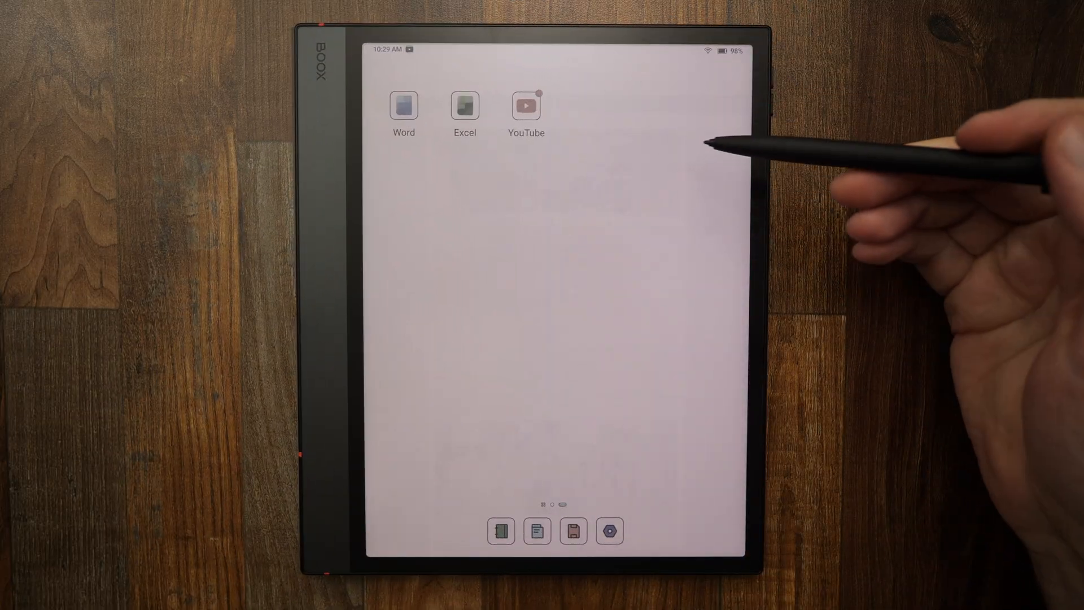
pyautogui.moveTo(705, 308)
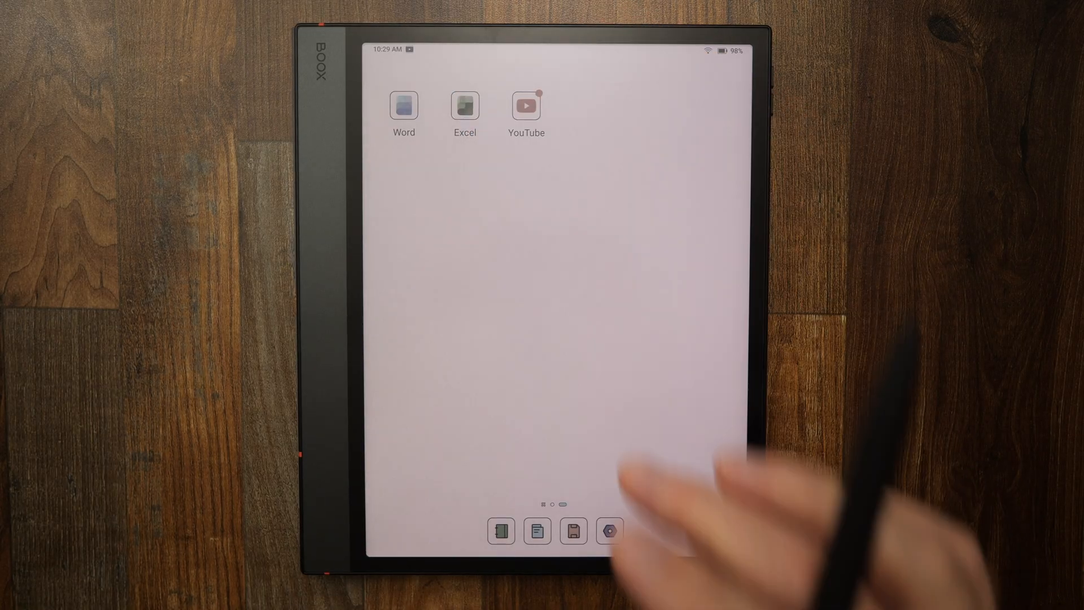
# Launch the YouTube app from the BOOX home screen
pyautogui.click(525, 105)
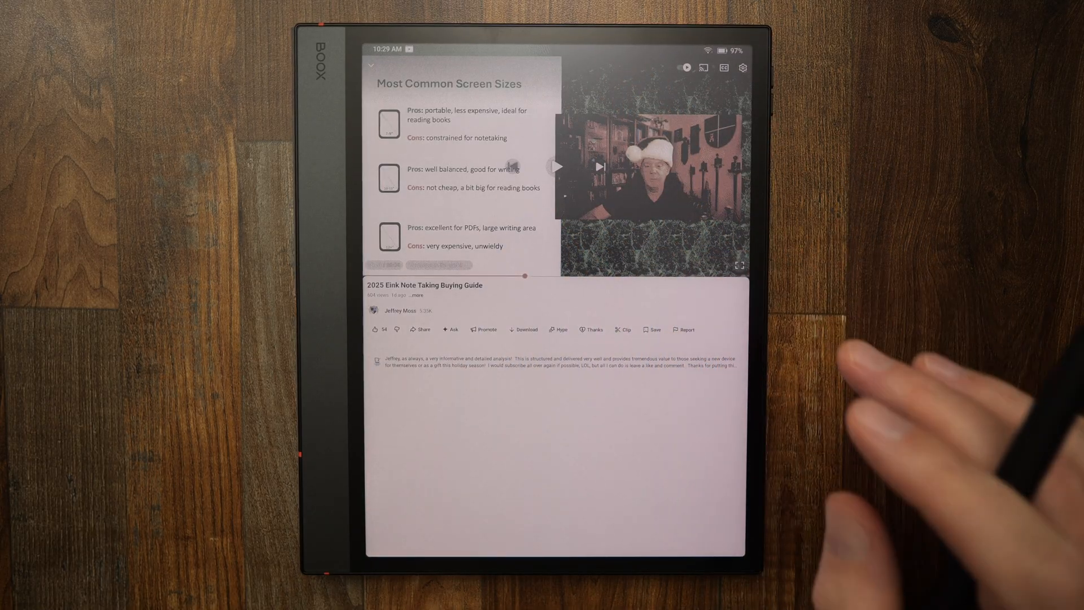
# Show YouTube's EinkWise Customize panel with Refresh Mode, Color Mode and Layout options
pyautogui.click(739, 265)
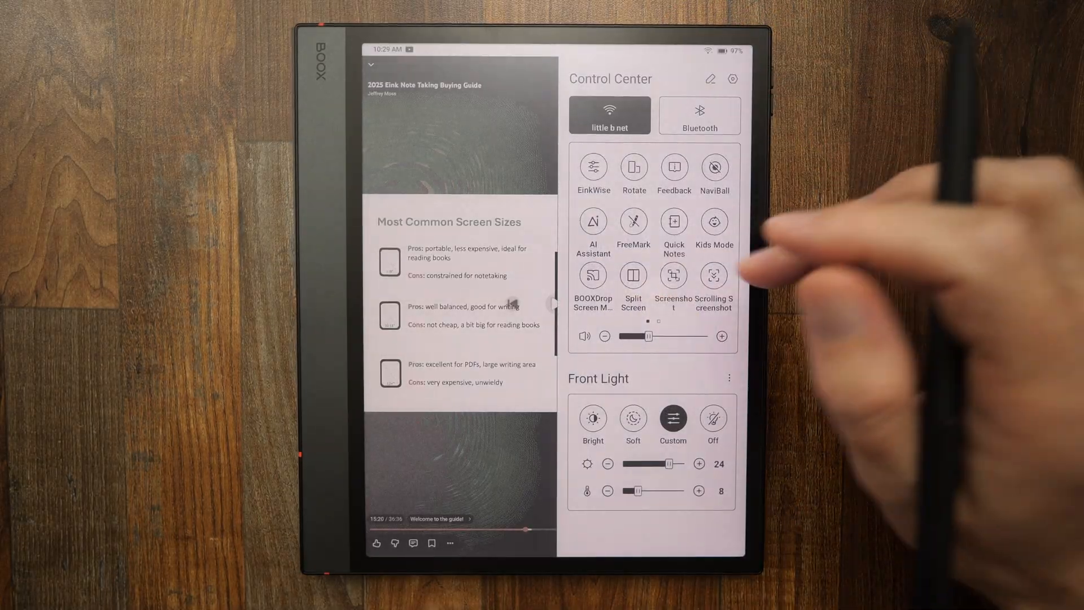
pyautogui.click(592, 173)
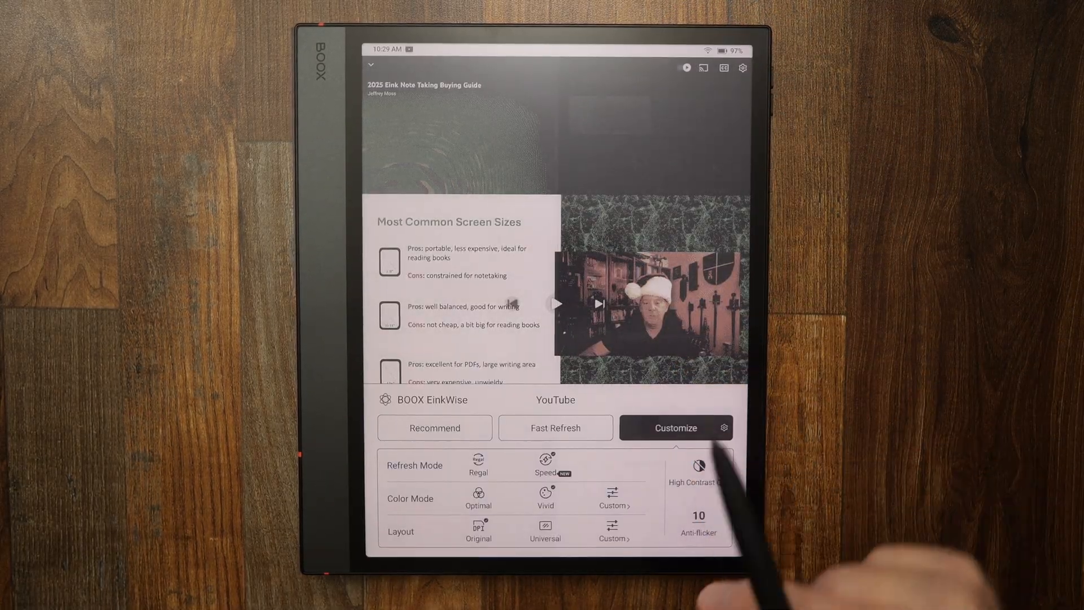
pyautogui.click(698, 470)
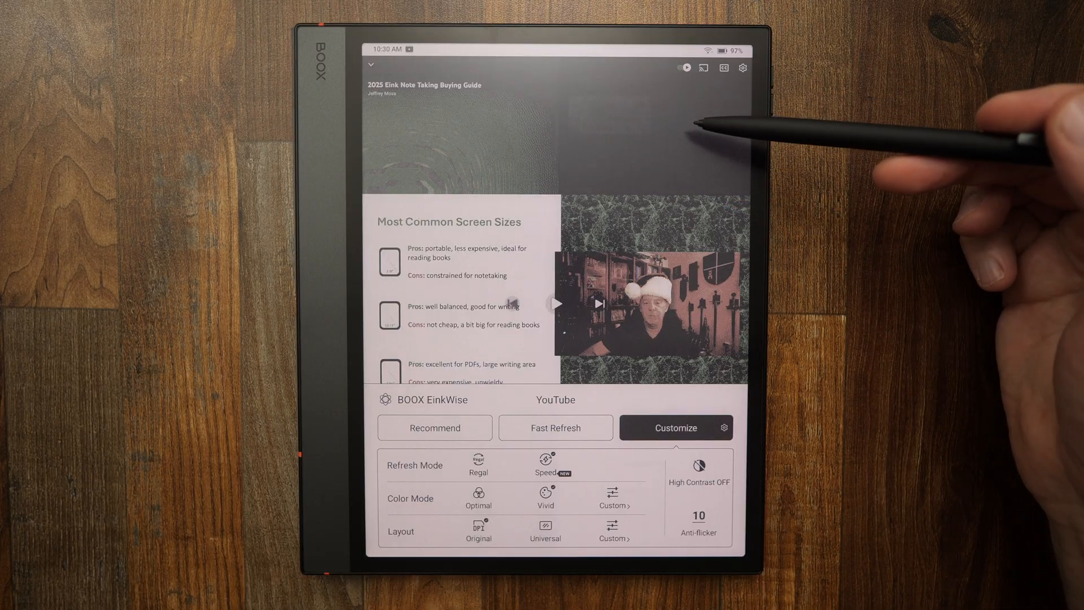
pyautogui.moveTo(796, 408)
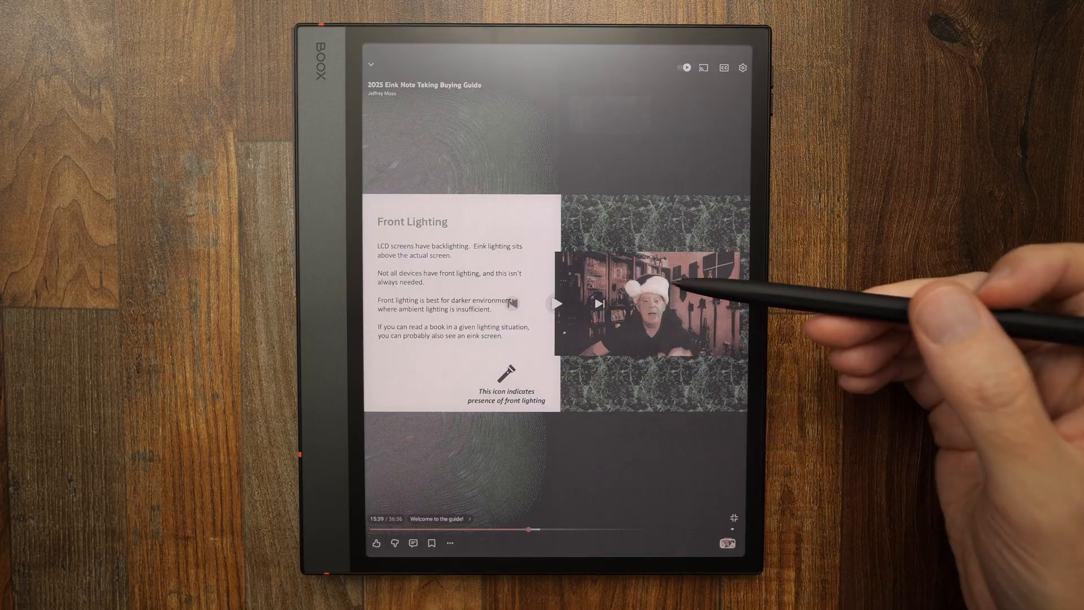
pyautogui.moveTo(760, 297)
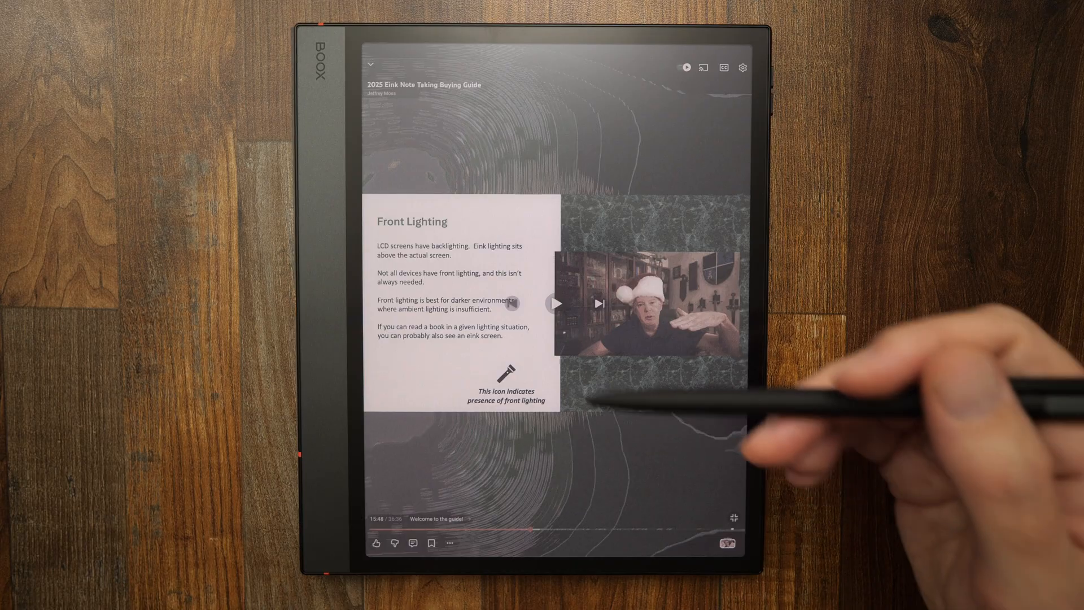
pyautogui.moveTo(691, 311)
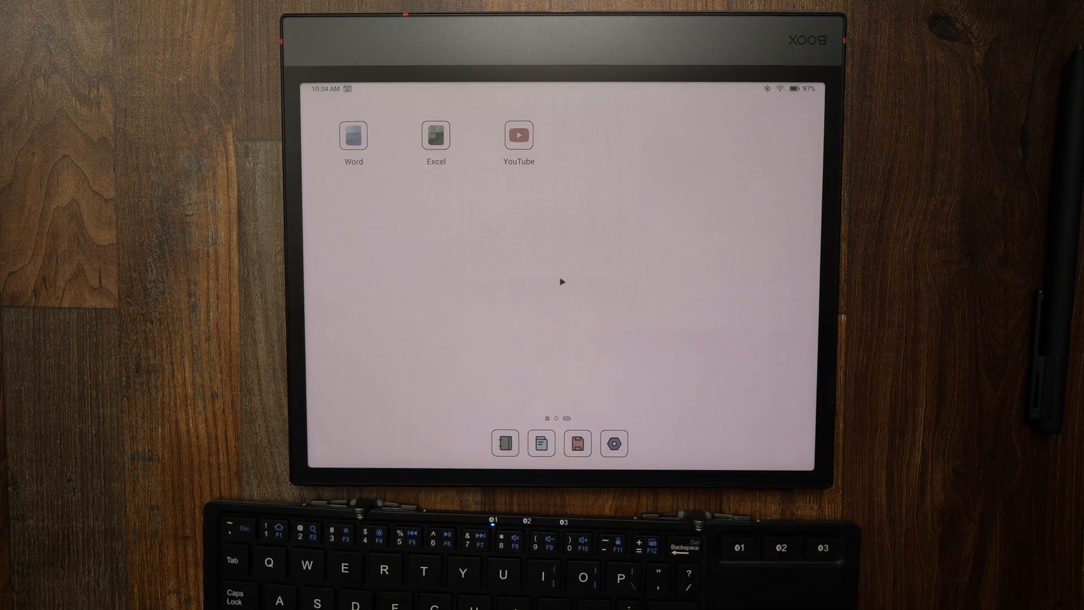
pyautogui.moveTo(617, 174)
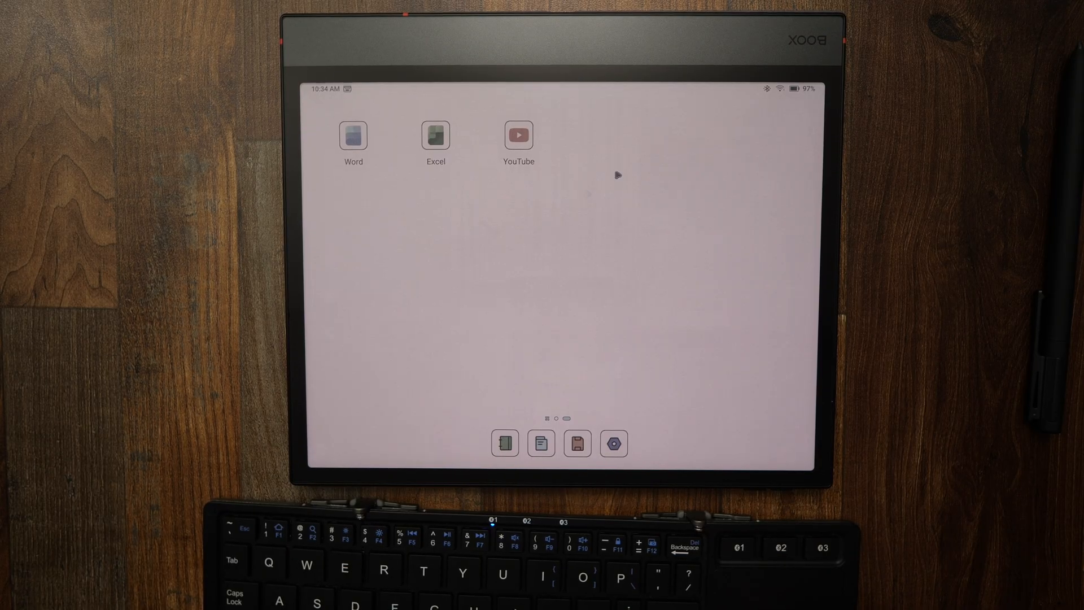
pyautogui.moveTo(388, 286)
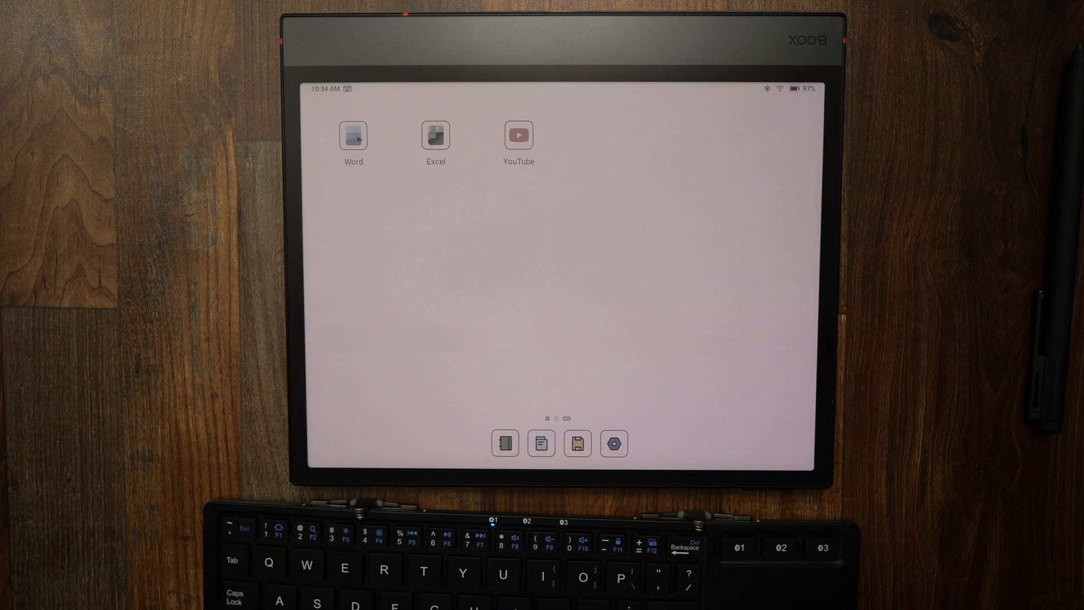
# Start a blank Word document reading 'Let us start to type. Not much of a lag at all.'
pyautogui.click(354, 135)
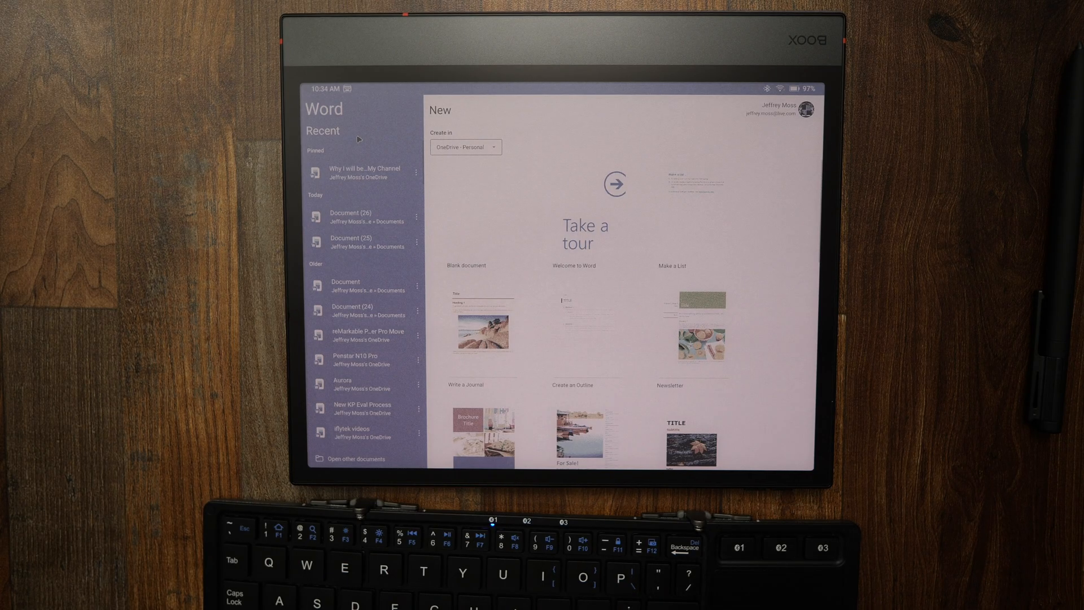
pyautogui.moveTo(489, 240)
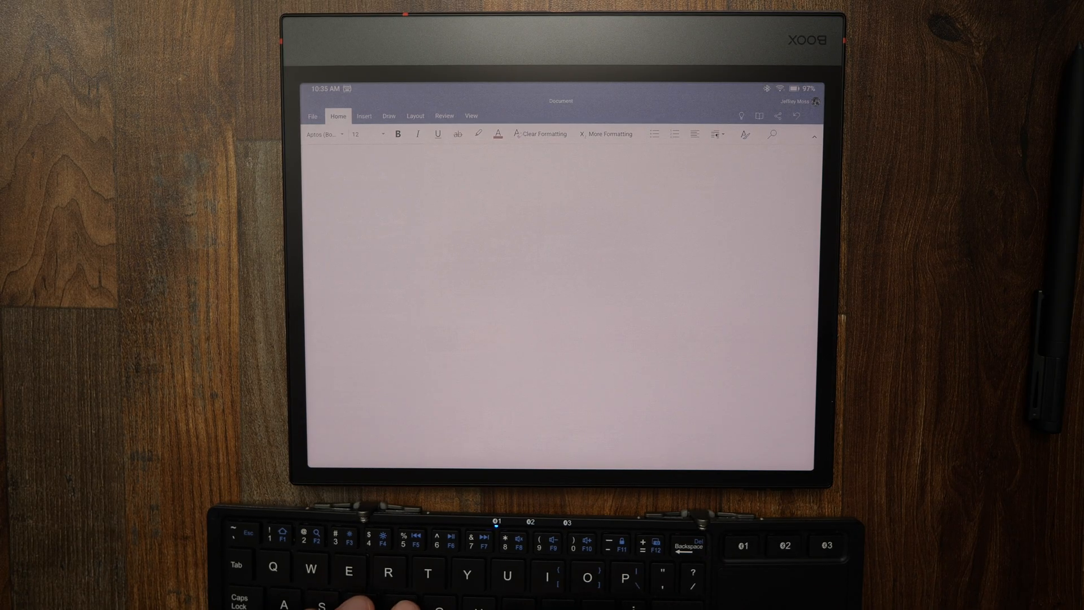
pyautogui.write('Let us sta')
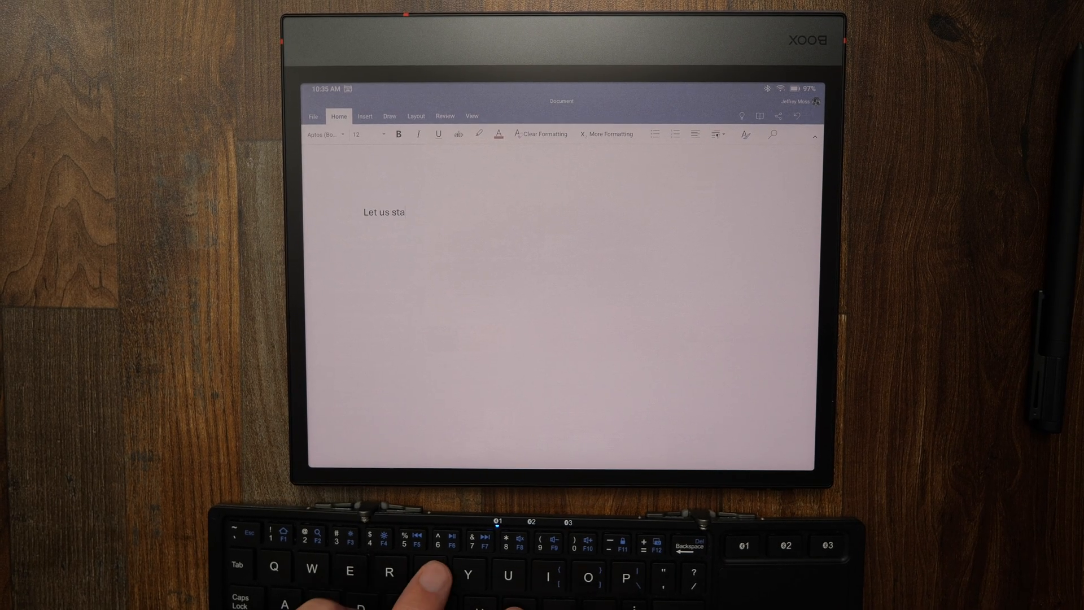
pyautogui.write('rt to type.')
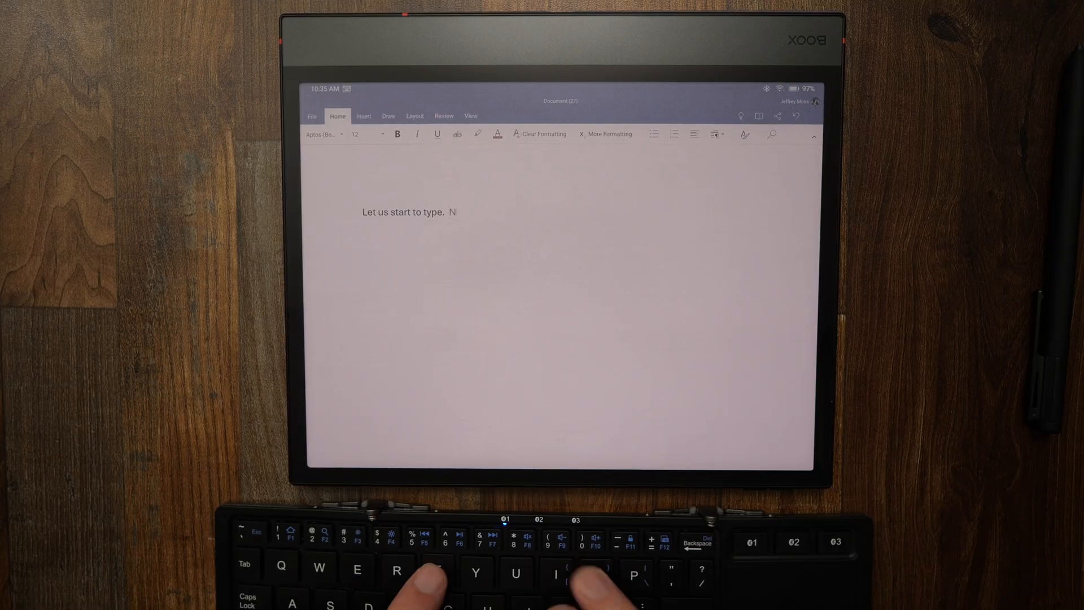
pyautogui.write('Not much of a')
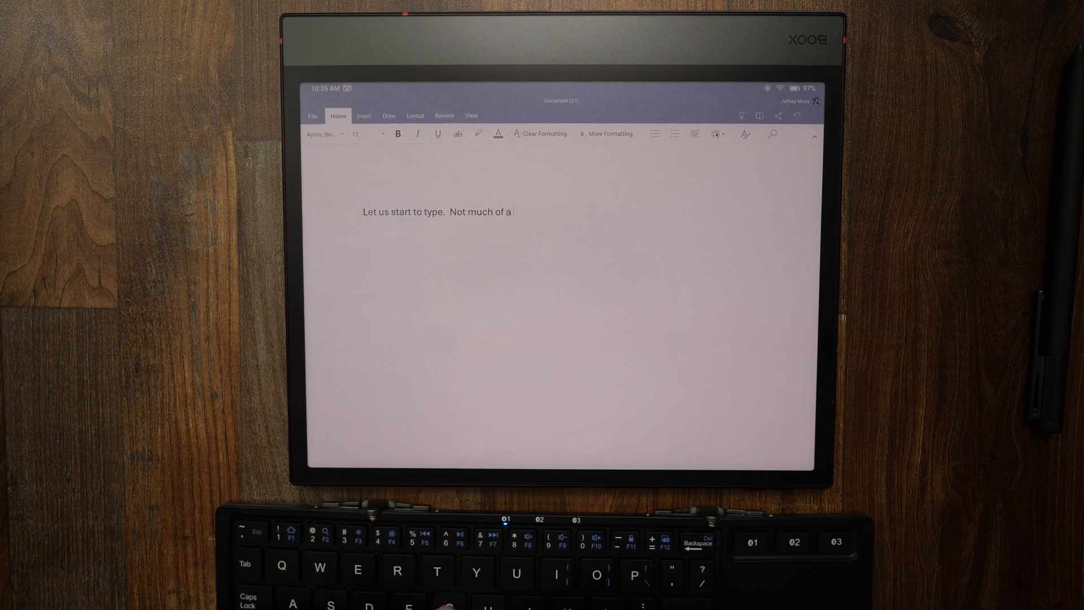
pyautogui.write('lag at all.  This is regal mode.')
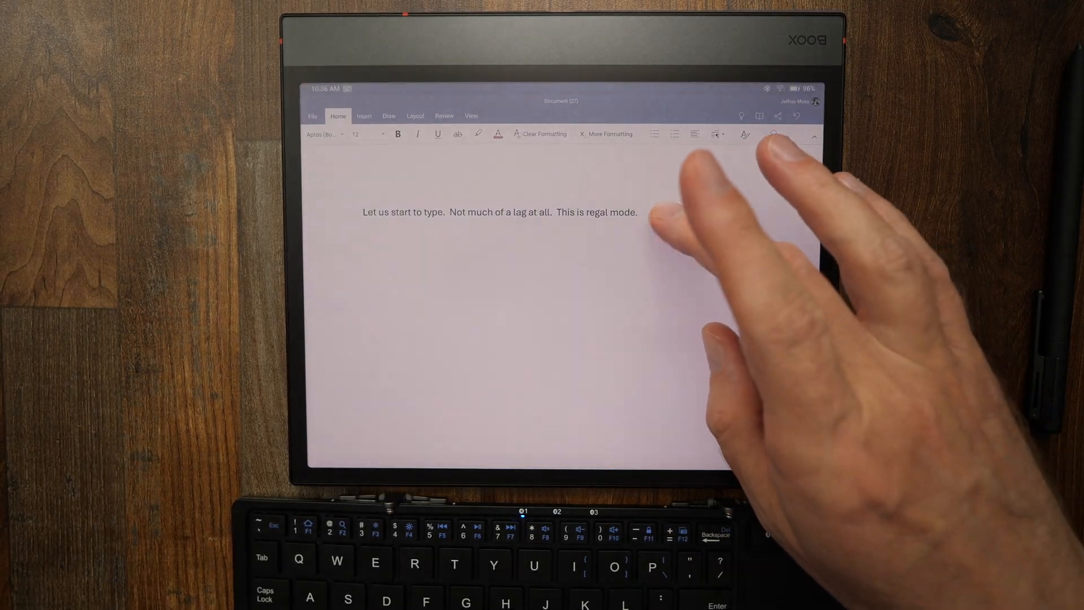
pyautogui.click(636, 212)
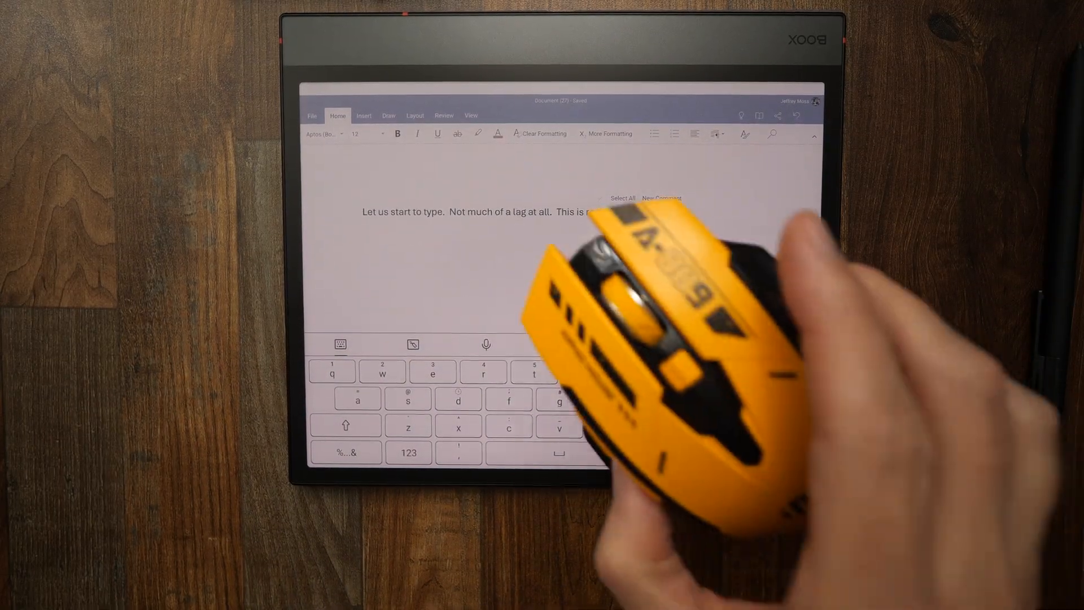
pyautogui.write('regal mode.')
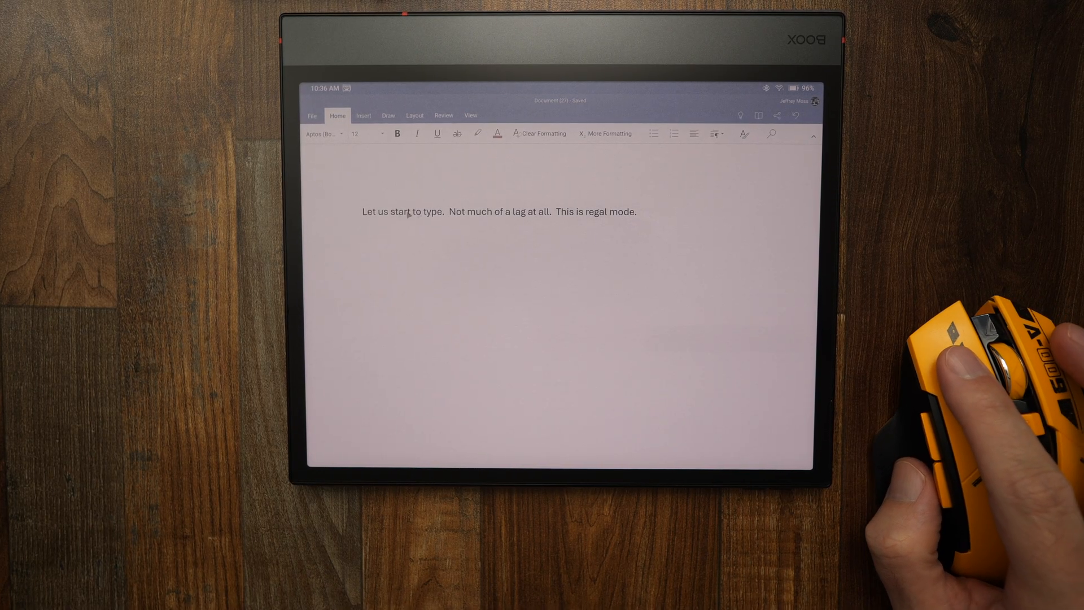
# Select the whole typed sentence as one paragraph
pyautogui.tripleClick(499, 212)
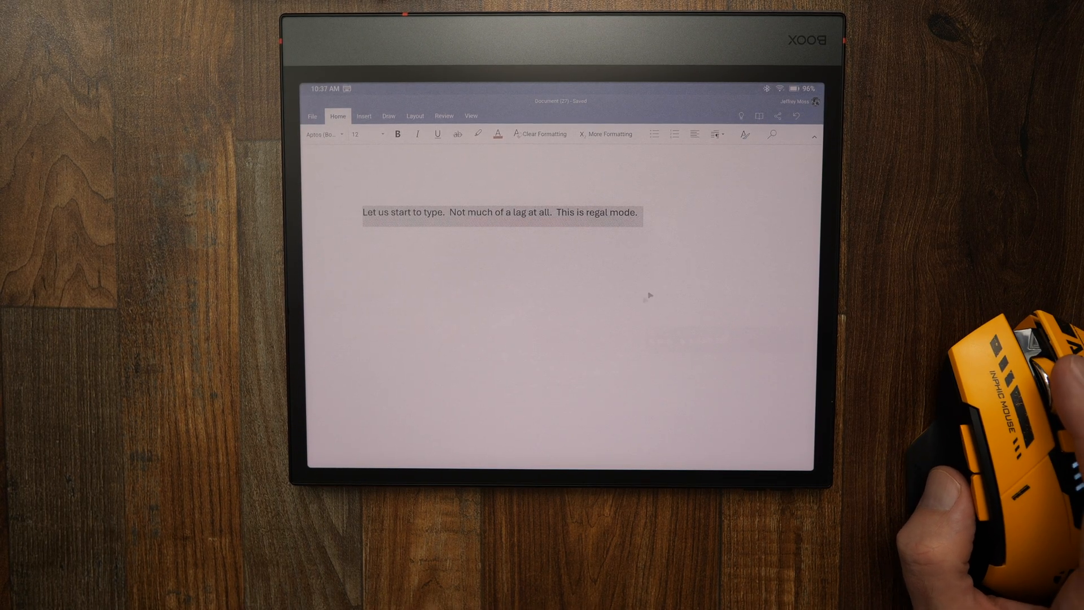
pyautogui.moveTo(546, 303)
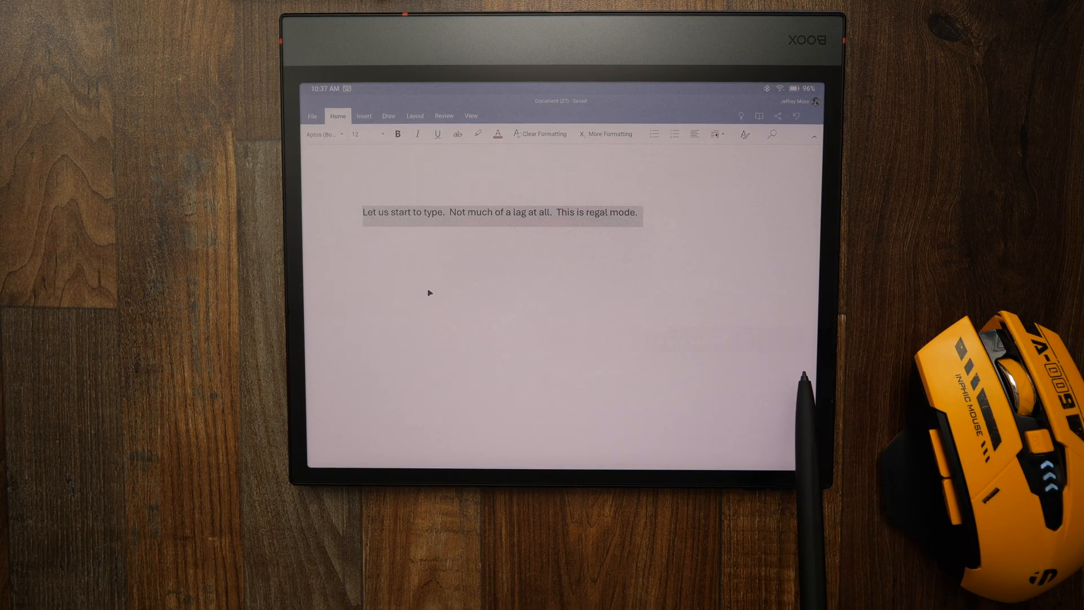
pyautogui.moveTo(675, 387)
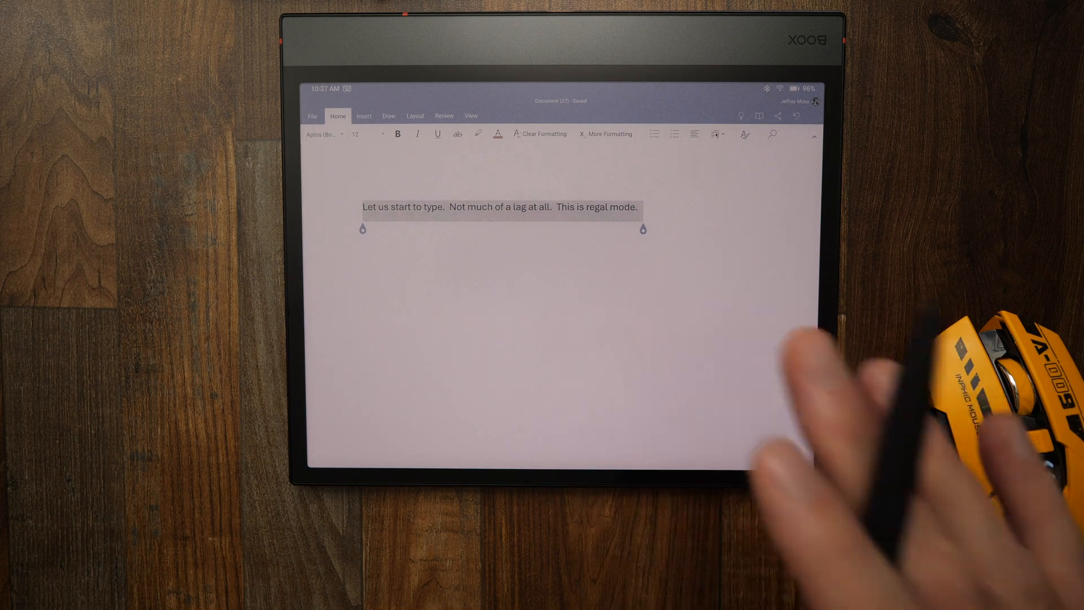
pyautogui.moveTo(726, 380)
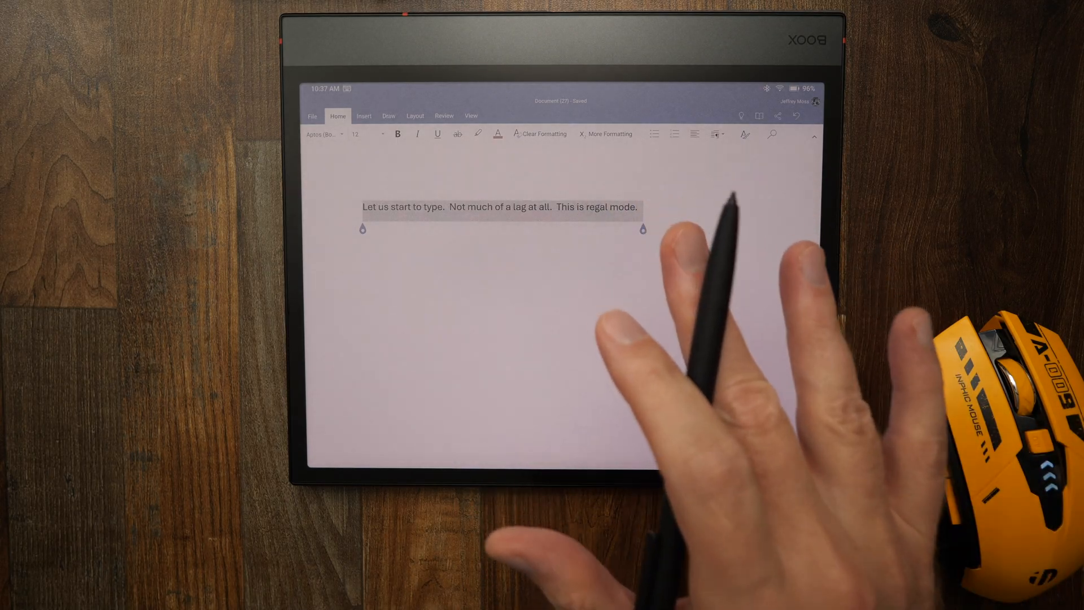
pyautogui.moveTo(657, 276)
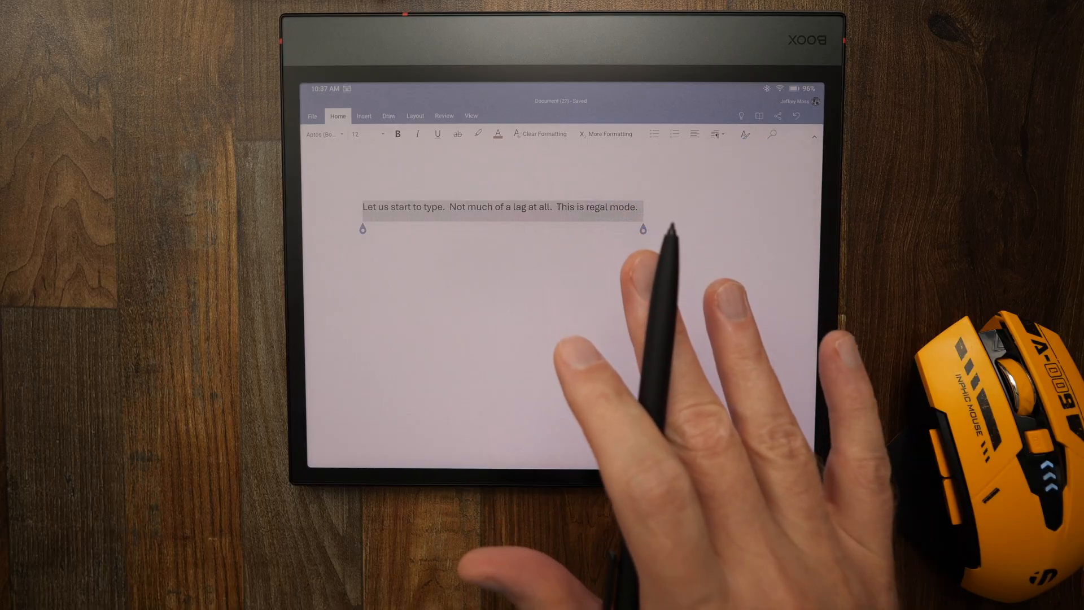
pyautogui.moveTo(567, 415)
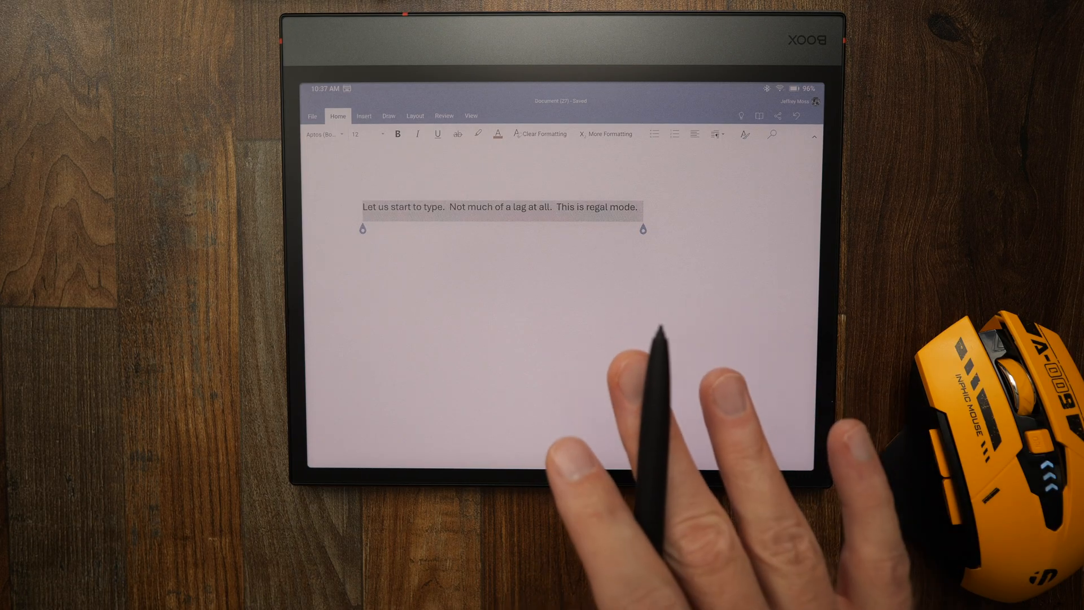
pyautogui.moveTo(657, 415)
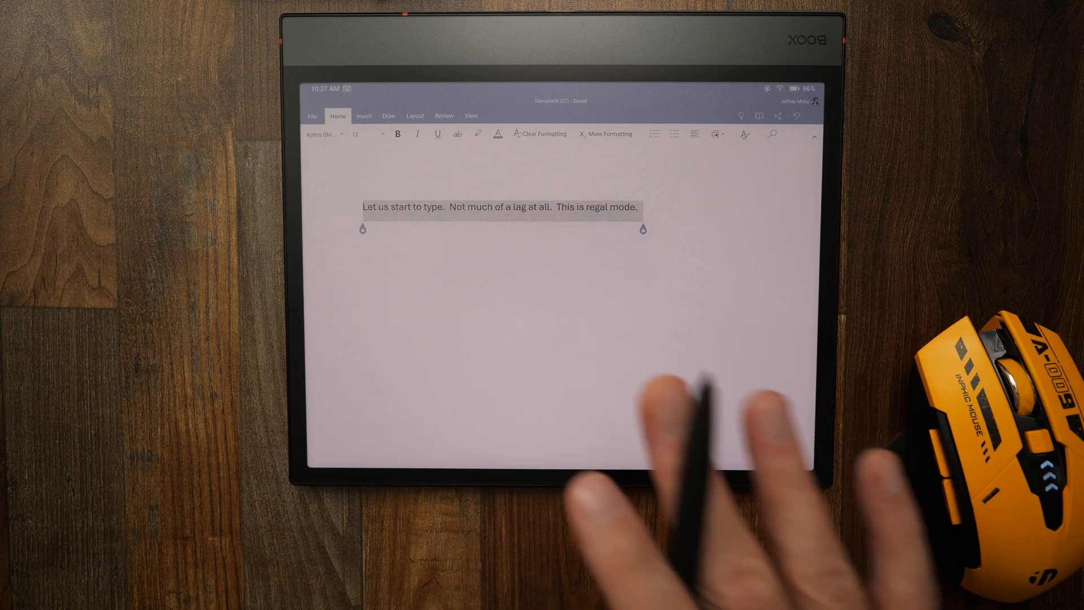